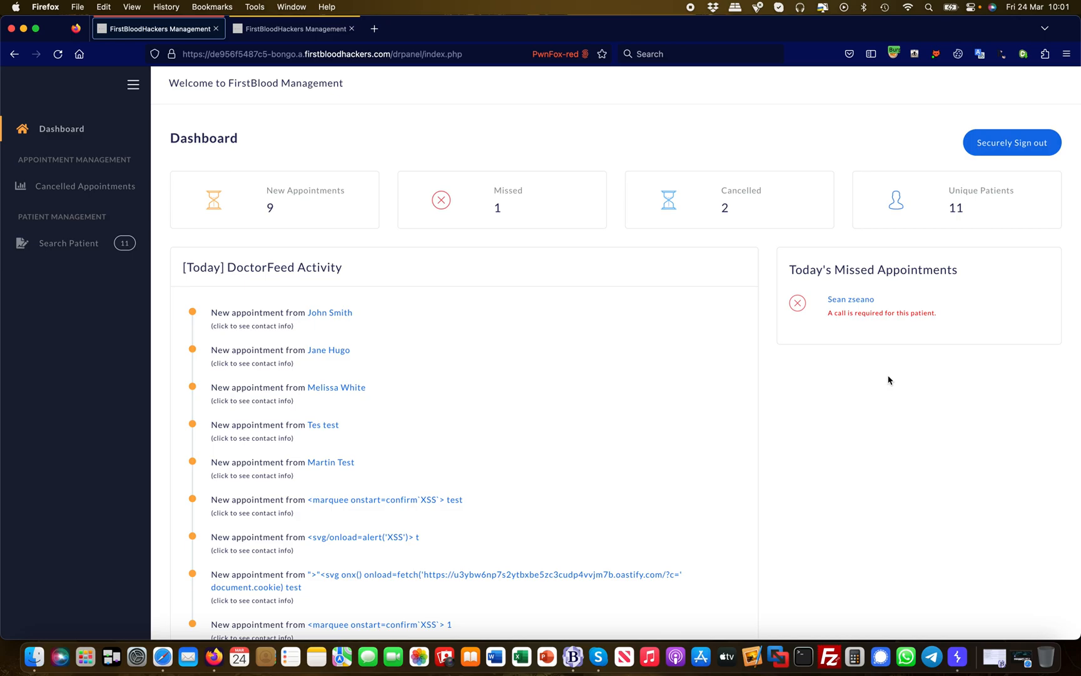
{"action": "mouse_move", "coordinate": [227, 111]}
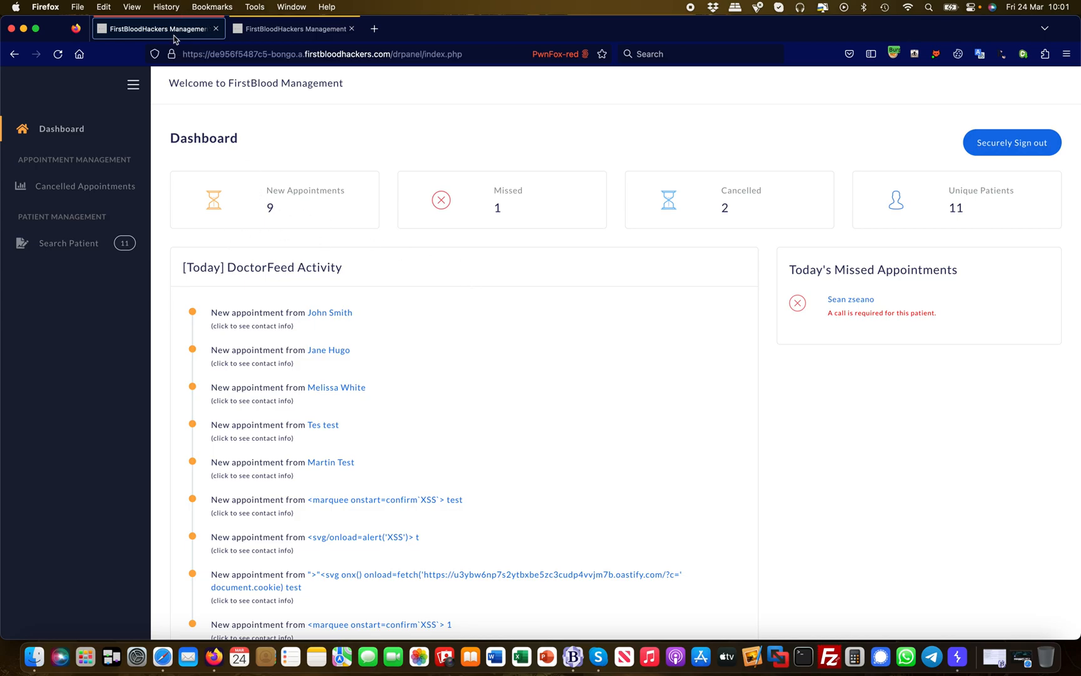
- Request John Smith's patient info from the newly registered account's dashboard, getting 'not authorised'
{"action": "left_click", "coordinate": [293, 28]}
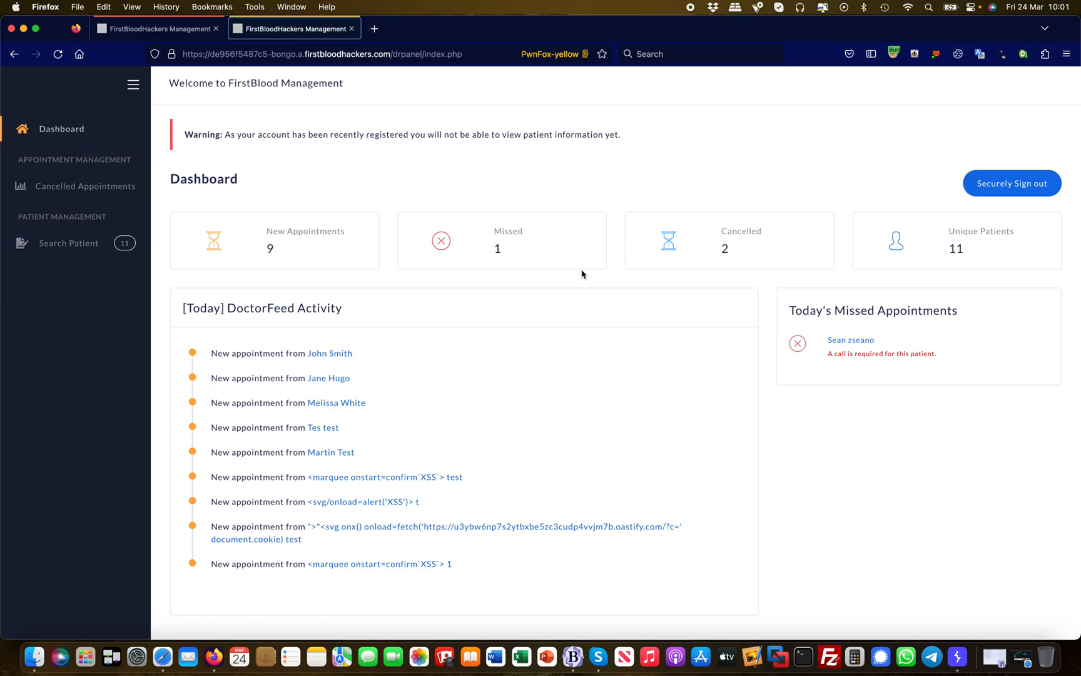
{"action": "mouse_move", "coordinate": [433, 167]}
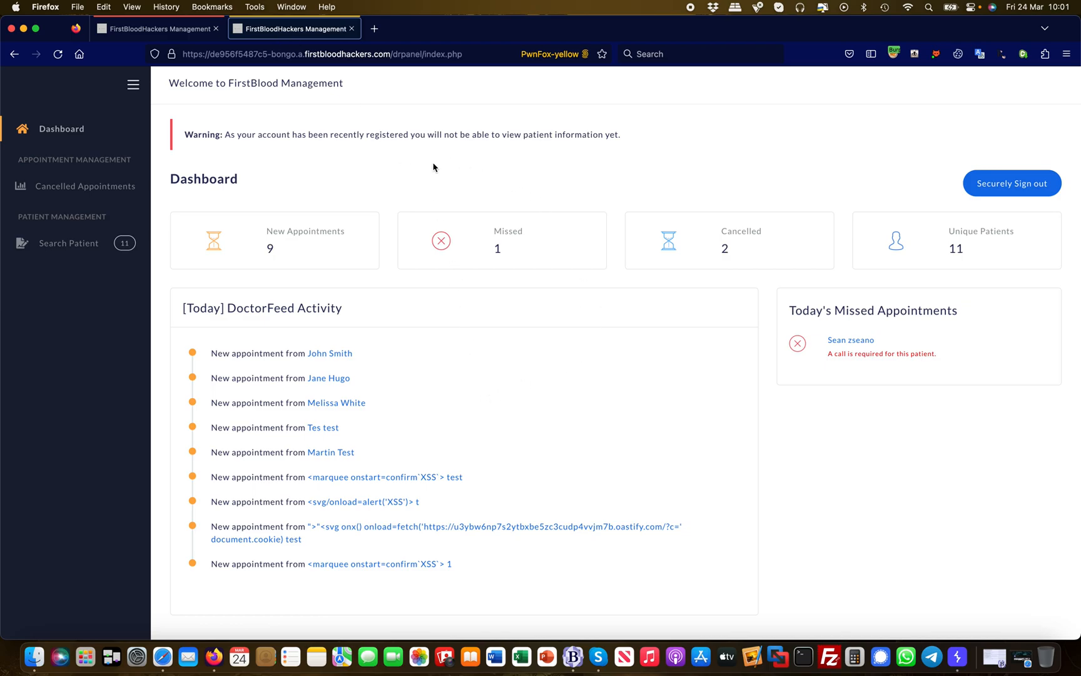
{"action": "mouse_move", "coordinate": [370, 164]}
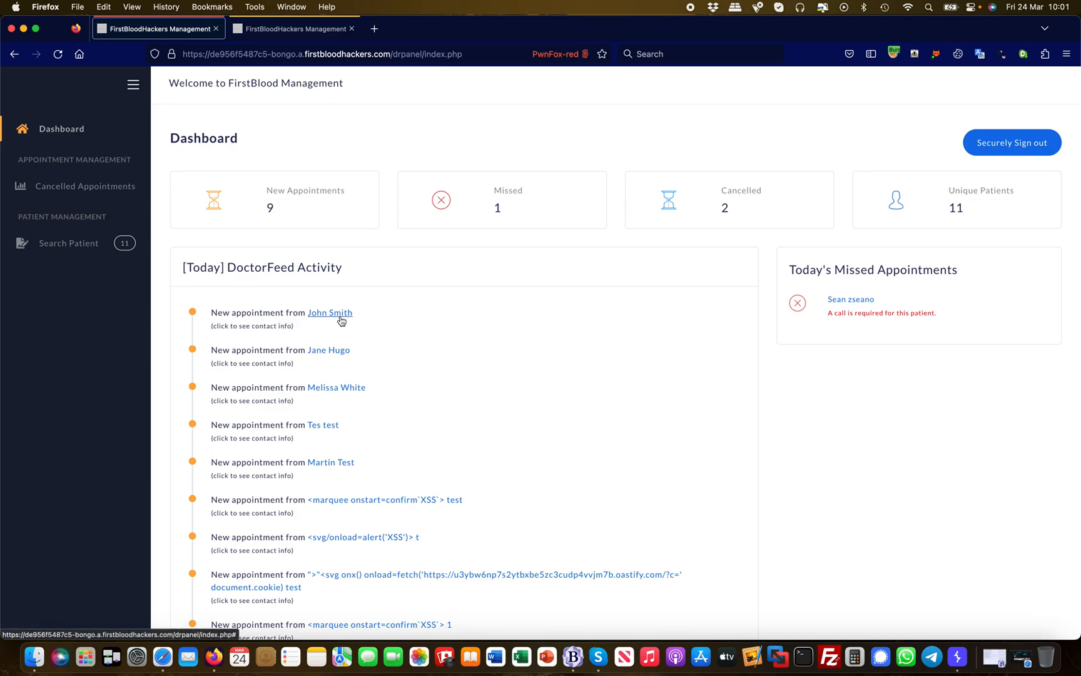
{"action": "left_click", "coordinate": [329, 312]}
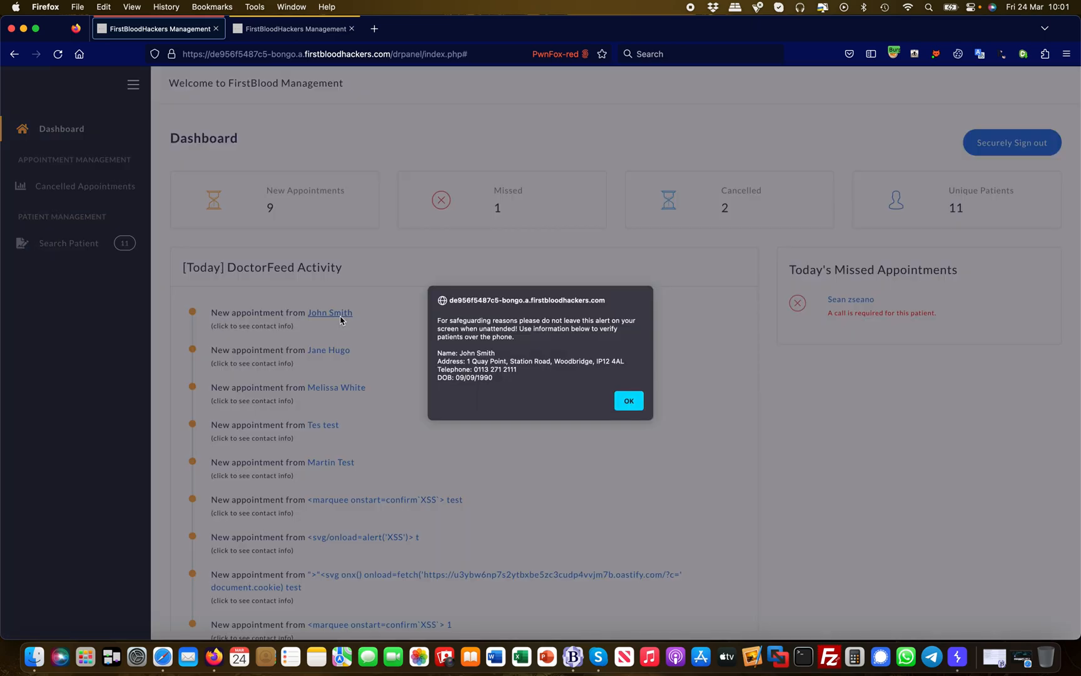
{"action": "mouse_move", "coordinate": [528, 360]}
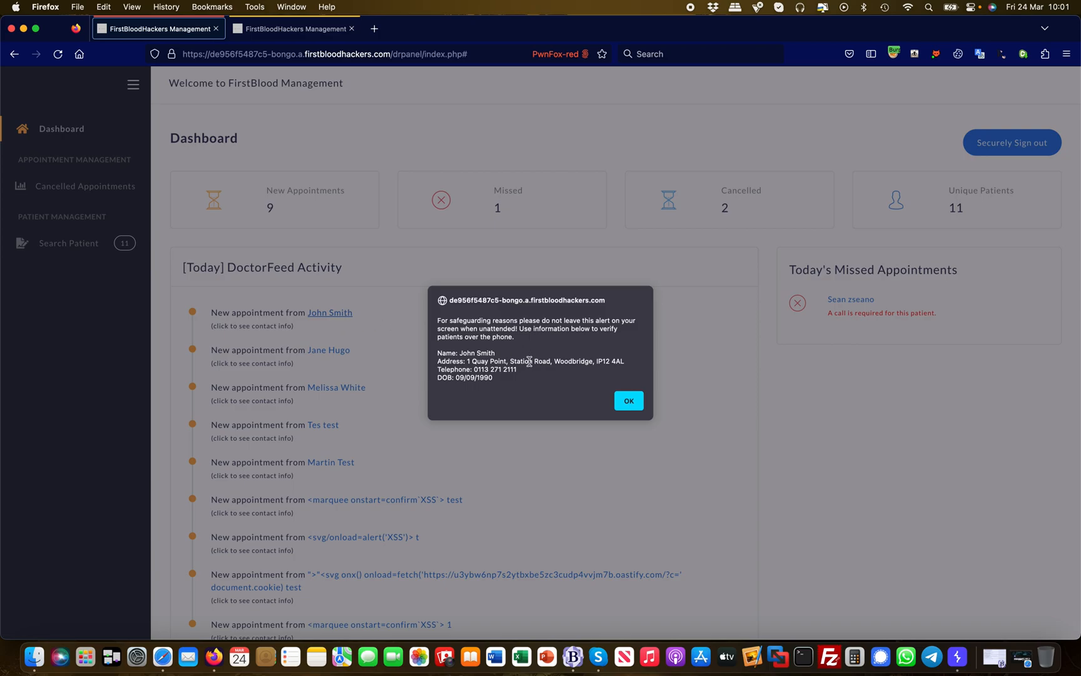
{"action": "mouse_move", "coordinate": [600, 387]}
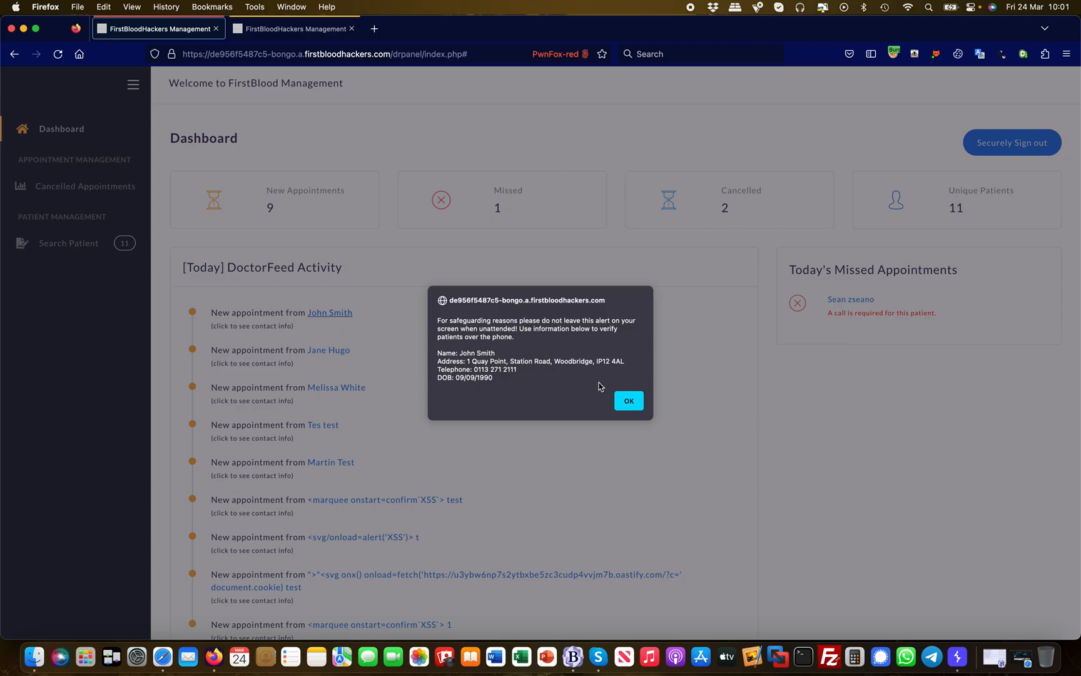
{"action": "left_click", "coordinate": [628, 401]}
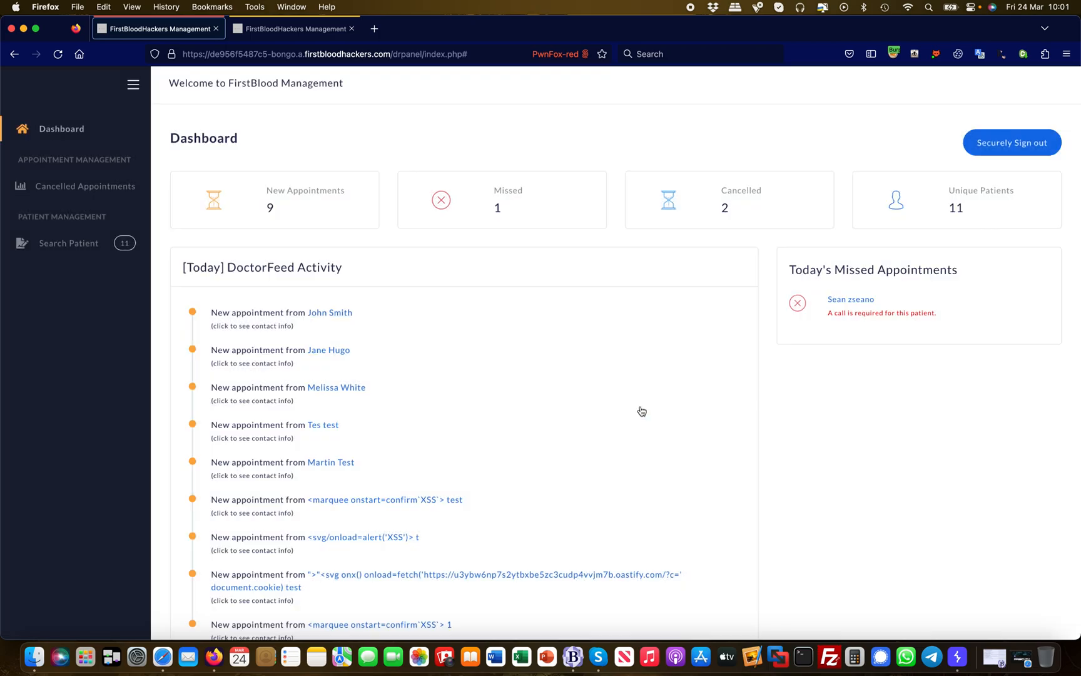
{"action": "mouse_move", "coordinate": [291, 28]}
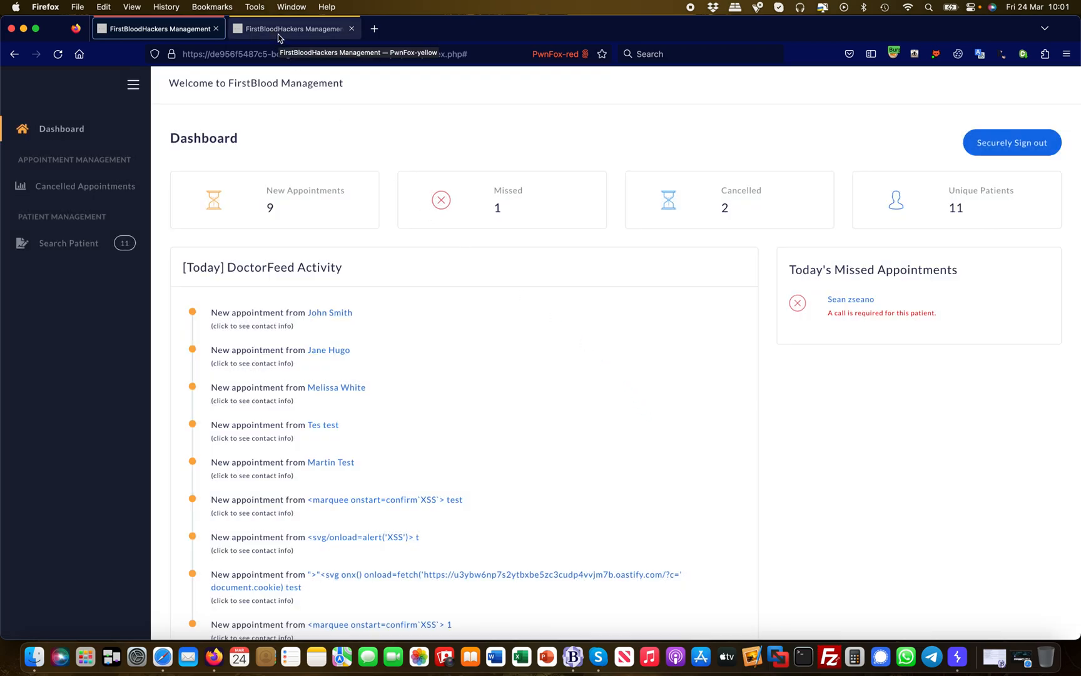
{"action": "left_click", "coordinate": [290, 28]}
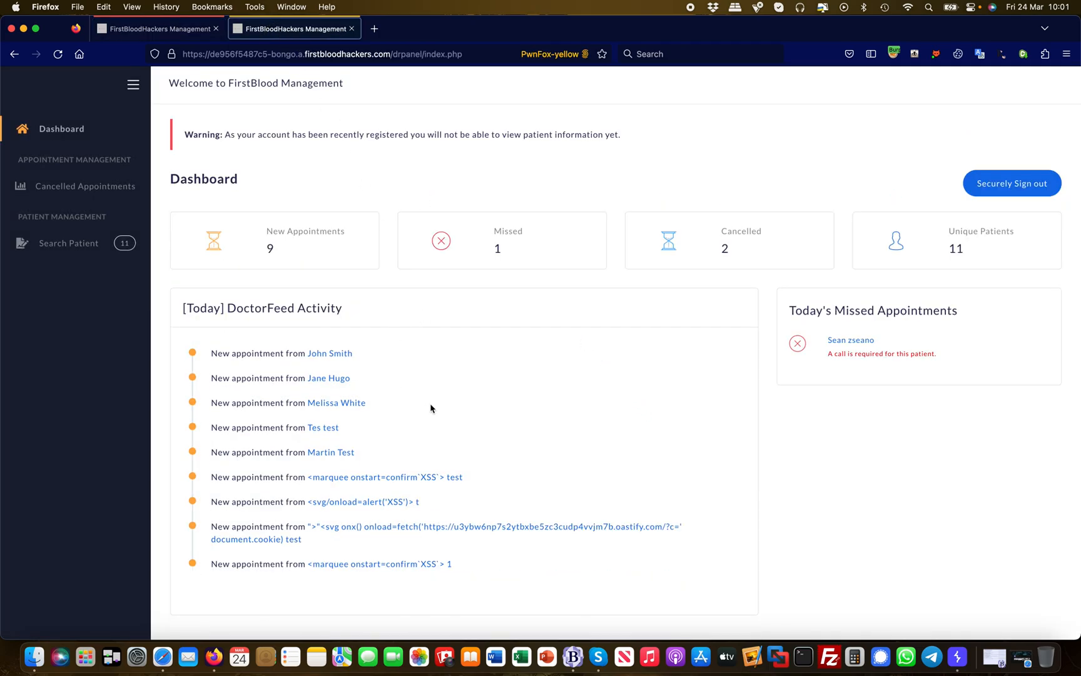
{"action": "left_click", "coordinate": [330, 353]}
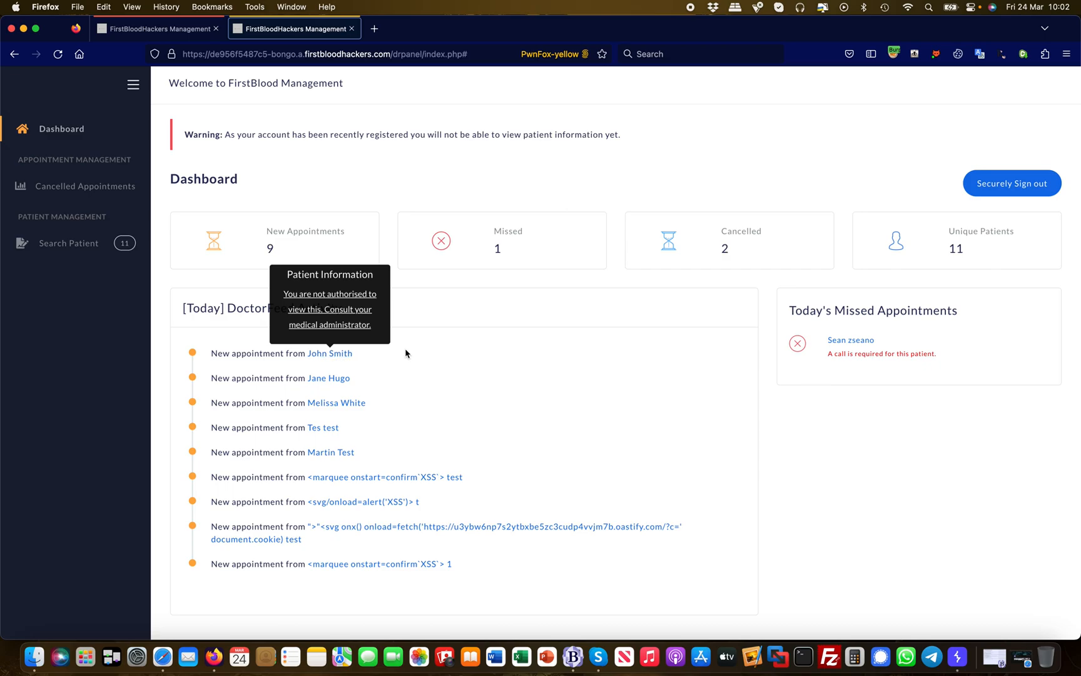
{"action": "mouse_move", "coordinate": [447, 317]}
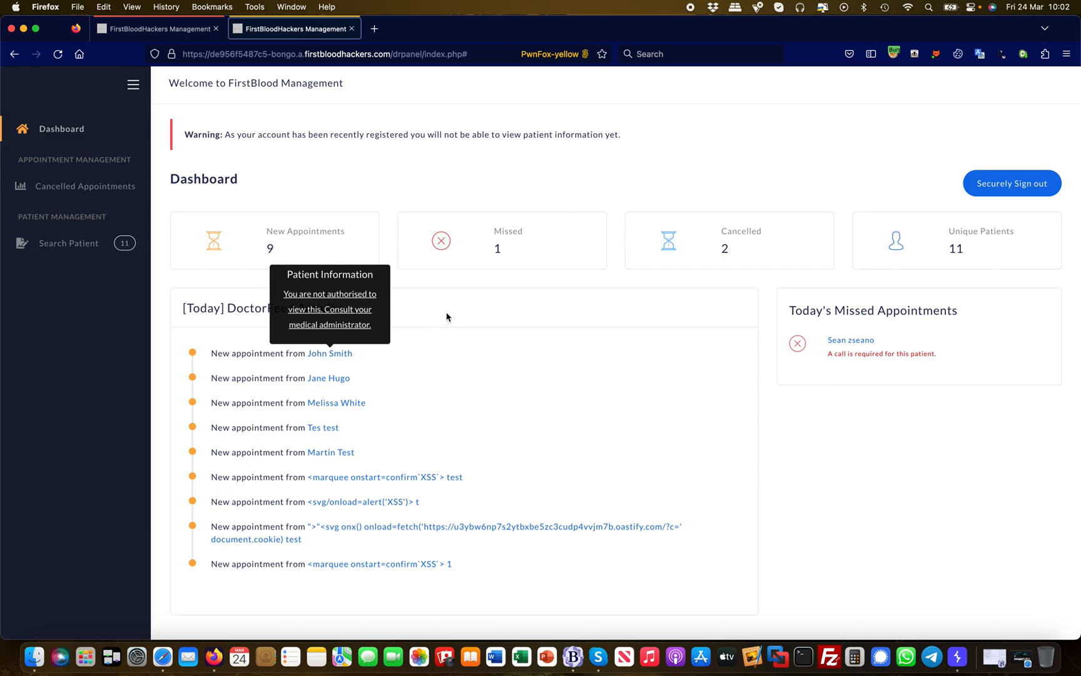
{"action": "mouse_move", "coordinate": [428, 322]}
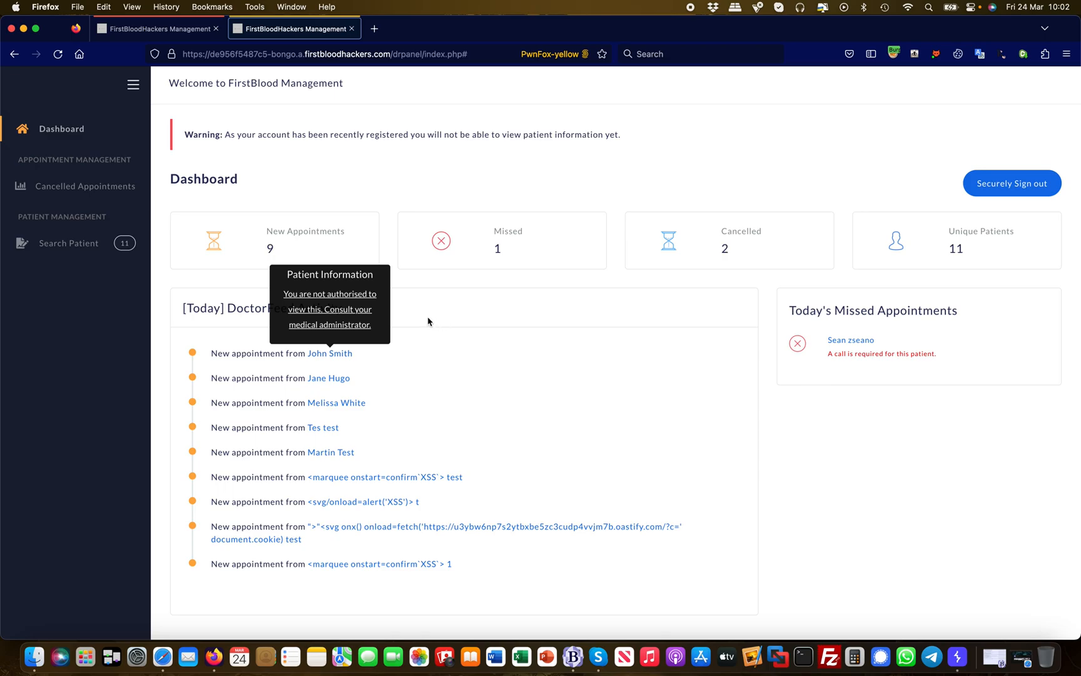
{"action": "mouse_move", "coordinate": [597, 322]}
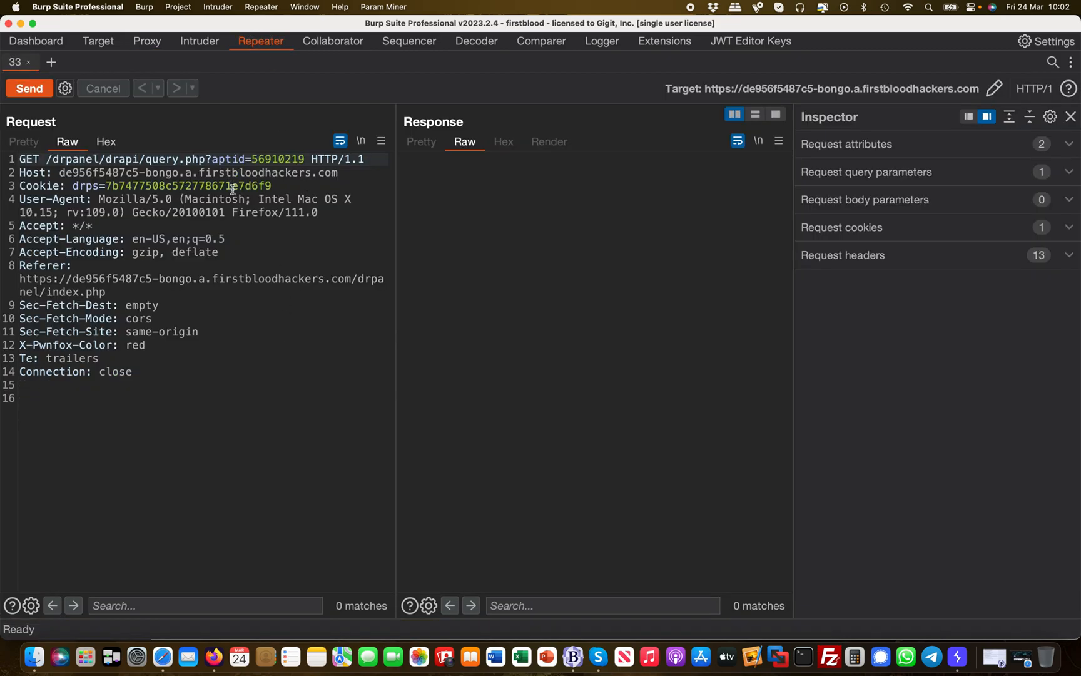
- Resend the query.php request with the drps cookie, returning John Smith's details, and view proxy history
{"action": "left_click_drag", "start_coordinate": [103, 186], "coordinate": [271, 187]}
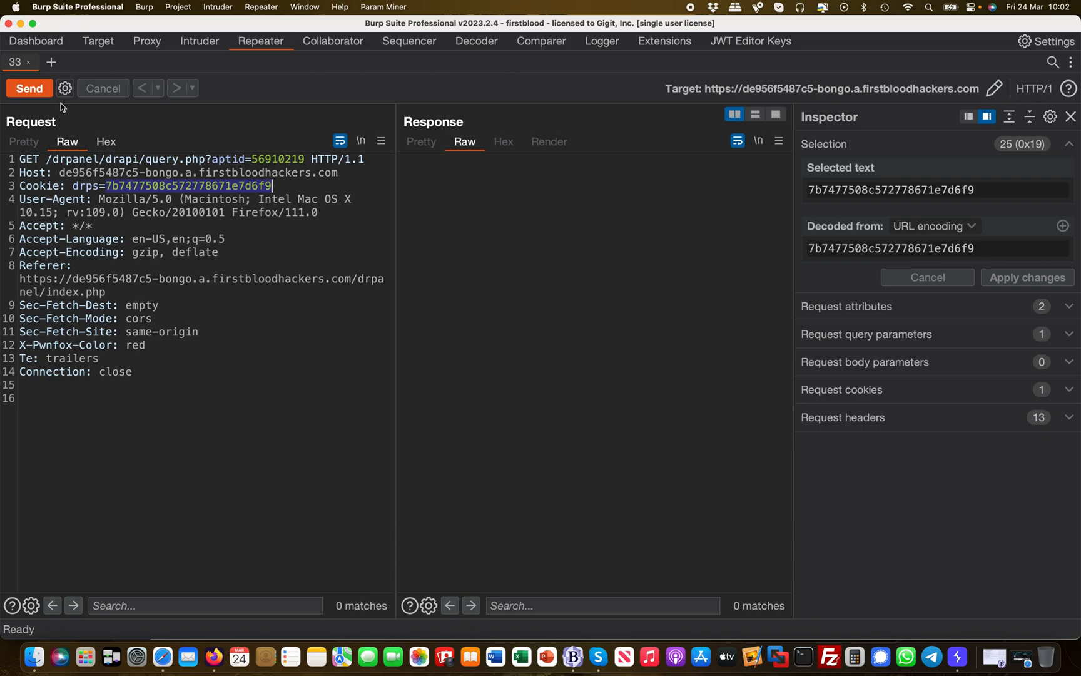
{"action": "left_click", "coordinate": [29, 88]}
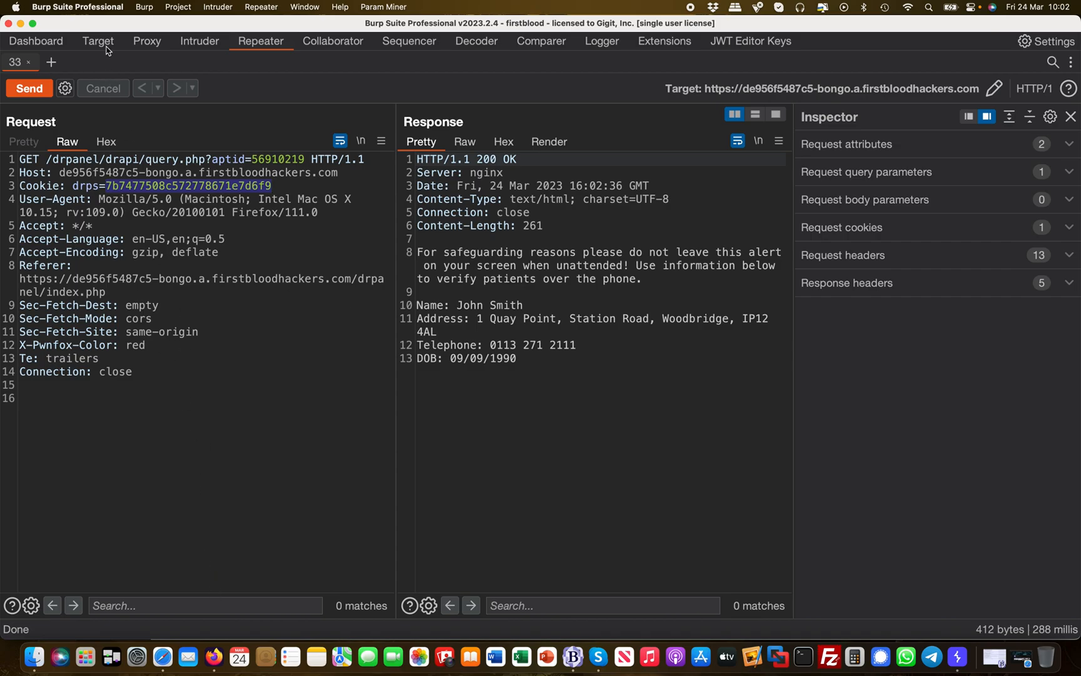
{"action": "left_click", "coordinate": [146, 41]}
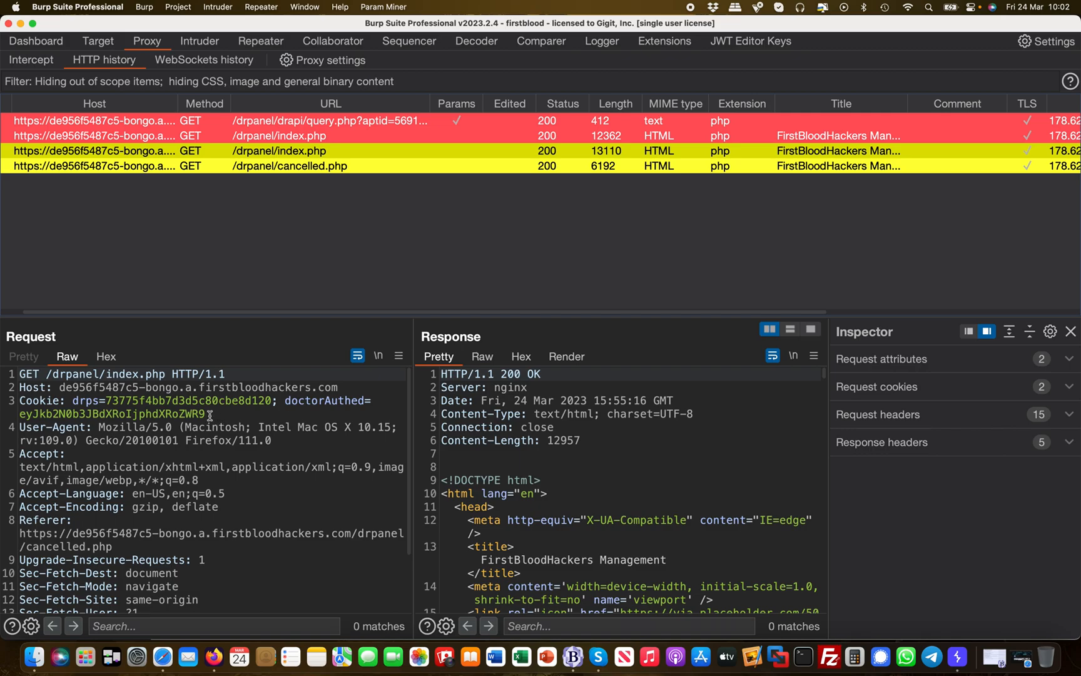
- Copy the index.php request's drps and doctorAuthed cookies from proxy history and return to Repeater
{"action": "left_click_drag", "start_coordinate": [84, 400], "coordinate": [205, 414]}
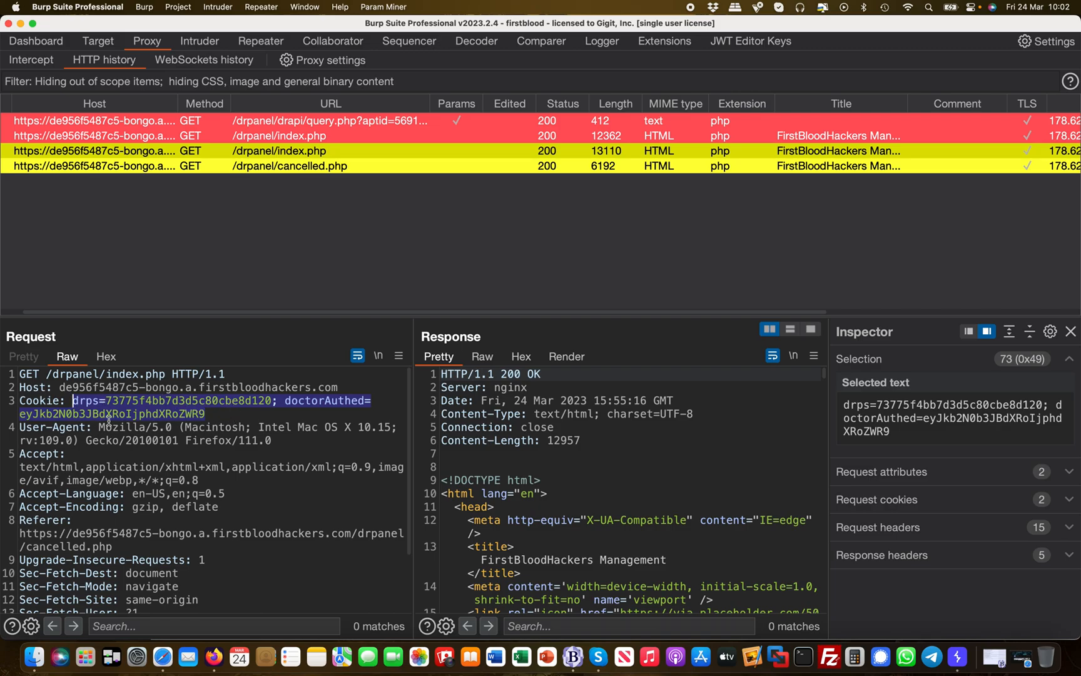
{"action": "mouse_move", "coordinate": [228, 416]}
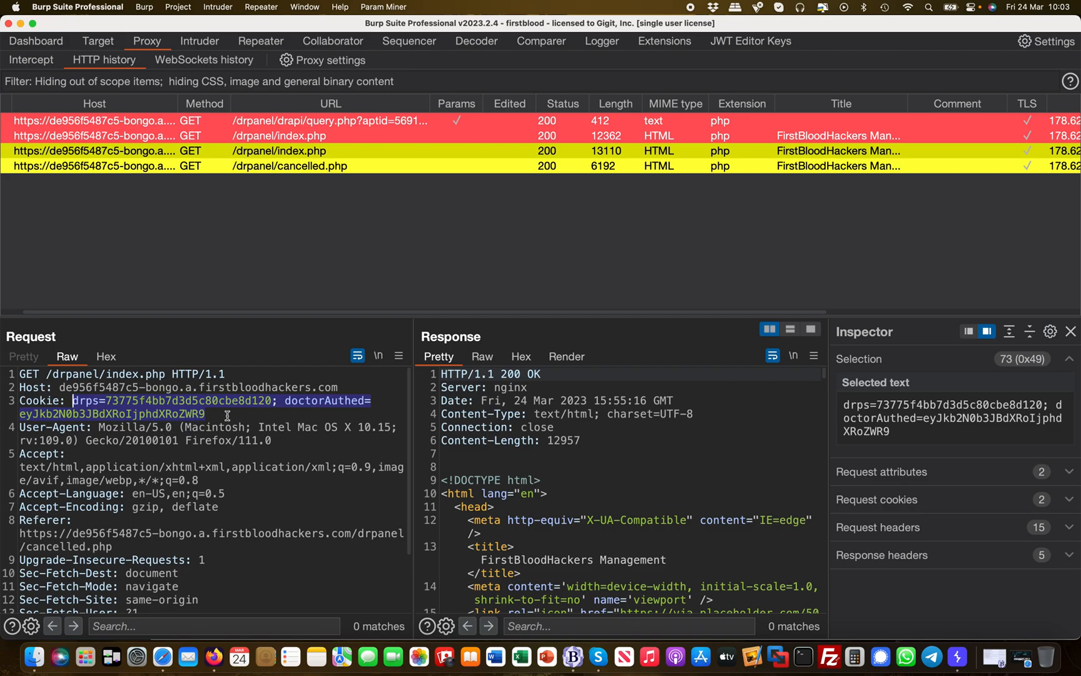
{"action": "left_click", "coordinate": [260, 41]}
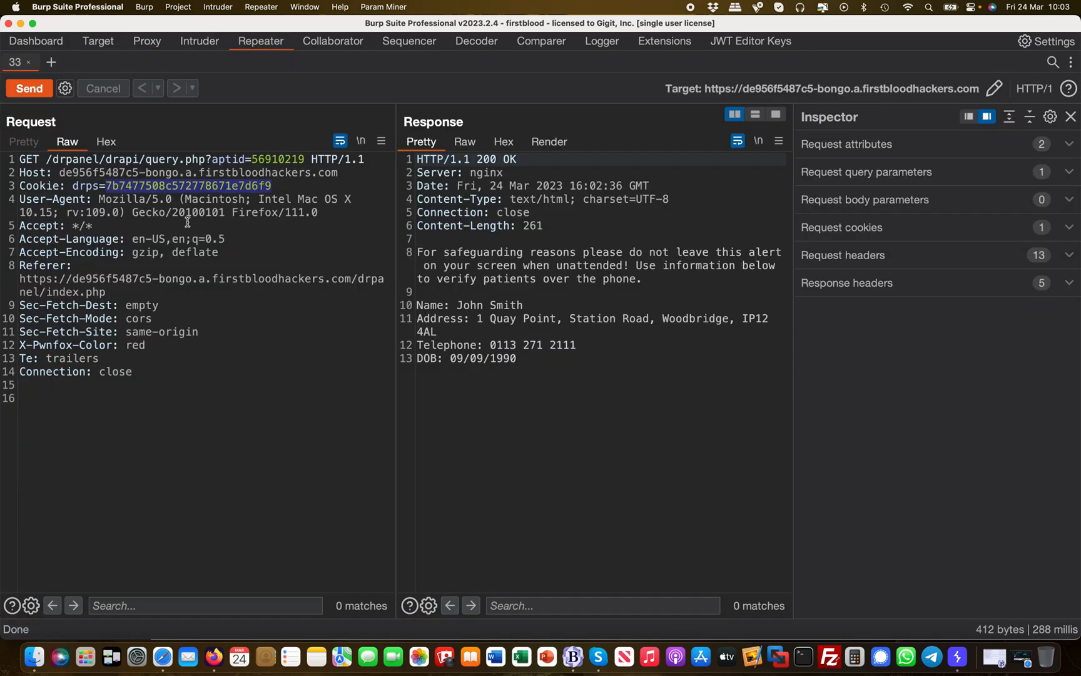
- Replace the Cookie value with drps and doctorAuthed, resend, and highlight John Smith's details
{"action": "left_click_drag", "start_coordinate": [105, 185], "coordinate": [272, 185]}
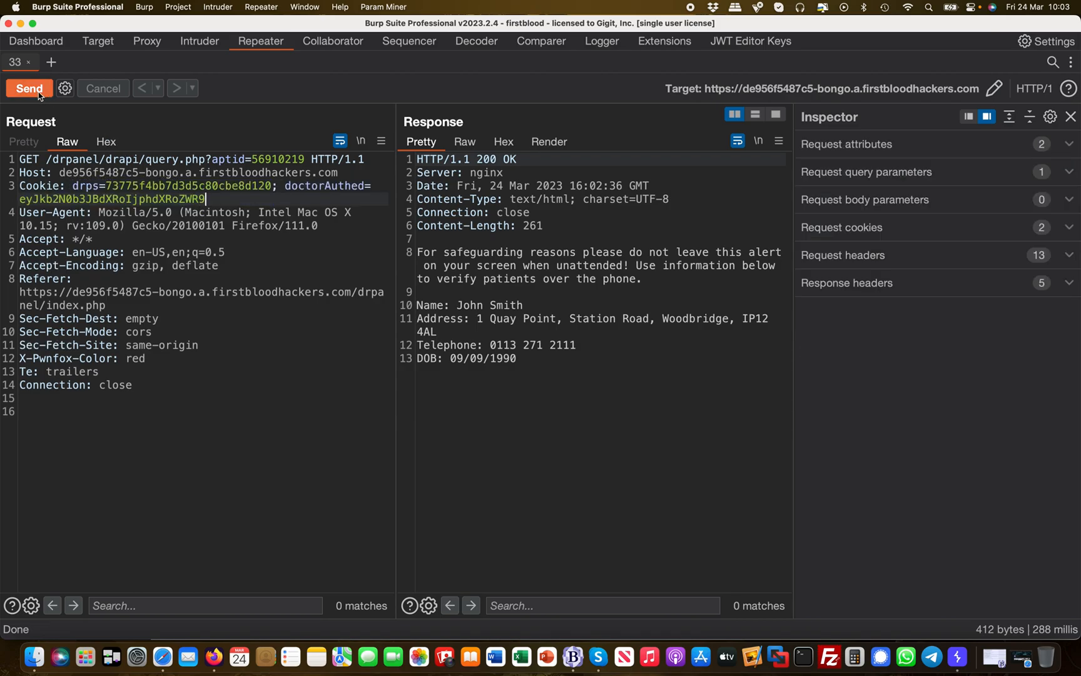
{"action": "left_click", "coordinate": [29, 89]}
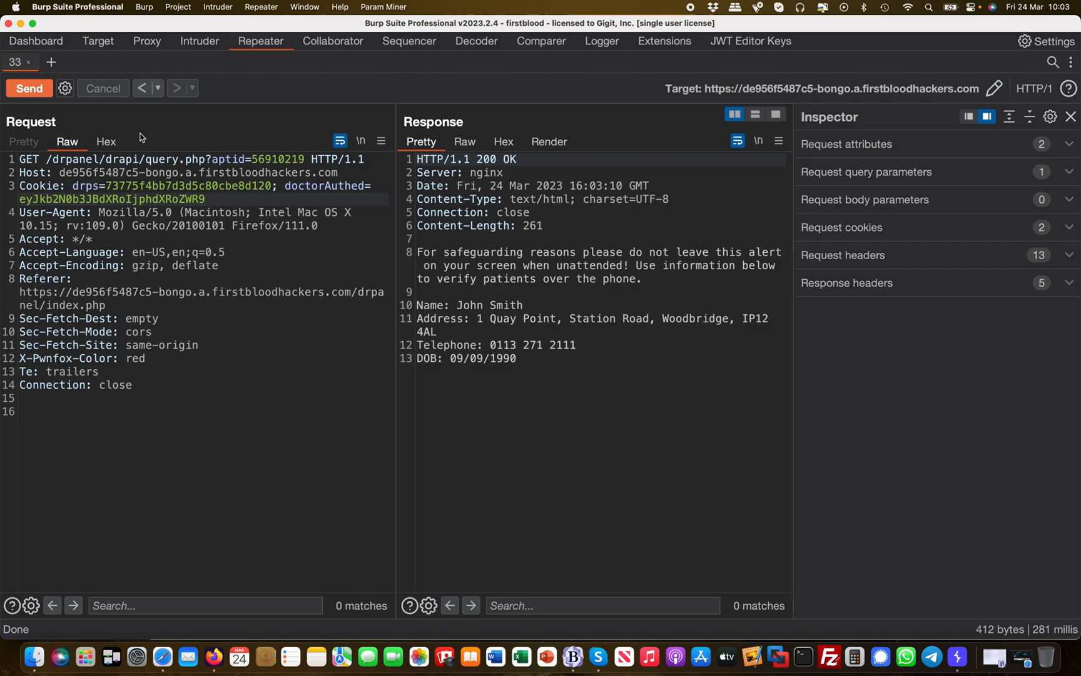
{"action": "mouse_move", "coordinate": [595, 427]}
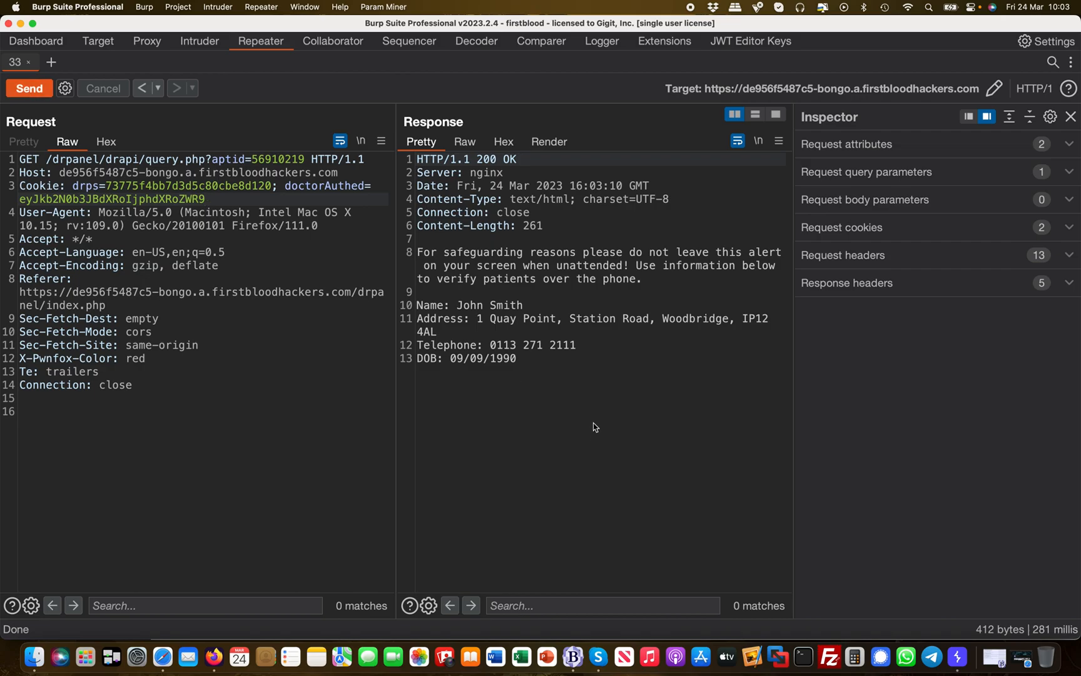
{"action": "left_click_drag", "start_coordinate": [417, 304], "coordinate": [516, 357]}
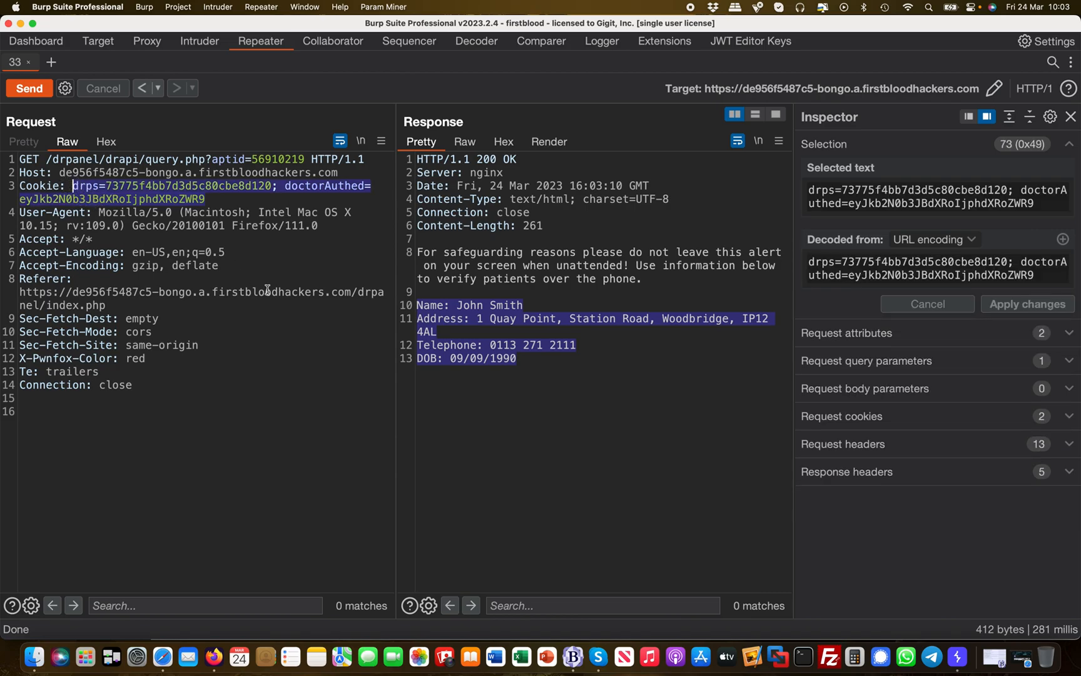
{"action": "mouse_move", "coordinate": [209, 642]}
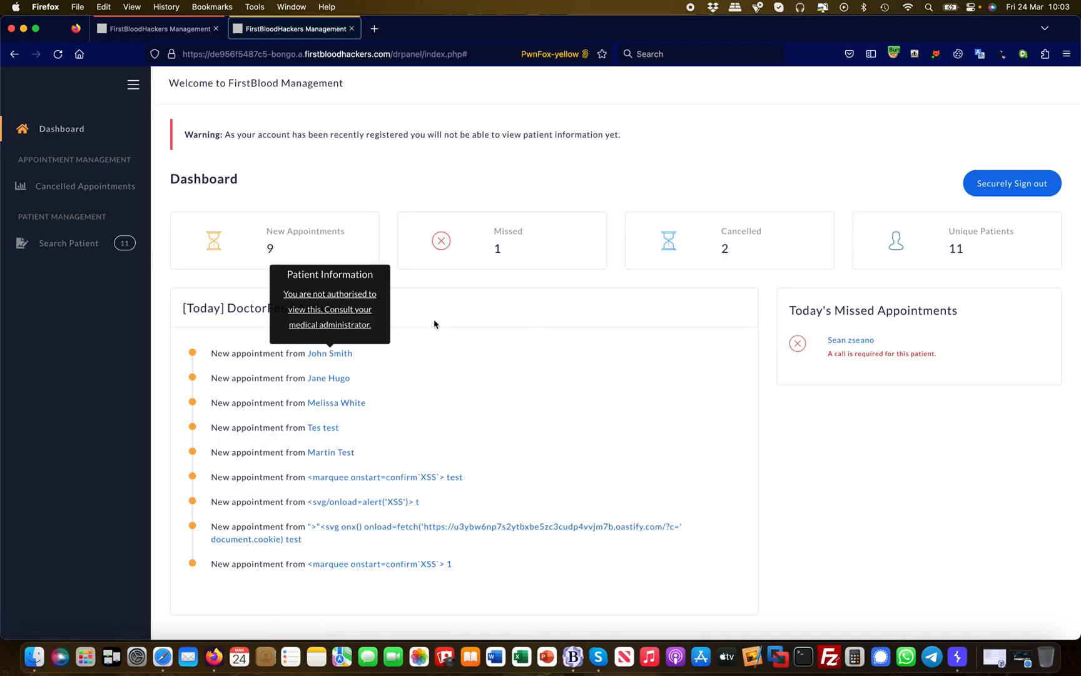
{"action": "mouse_move", "coordinate": [467, 313]}
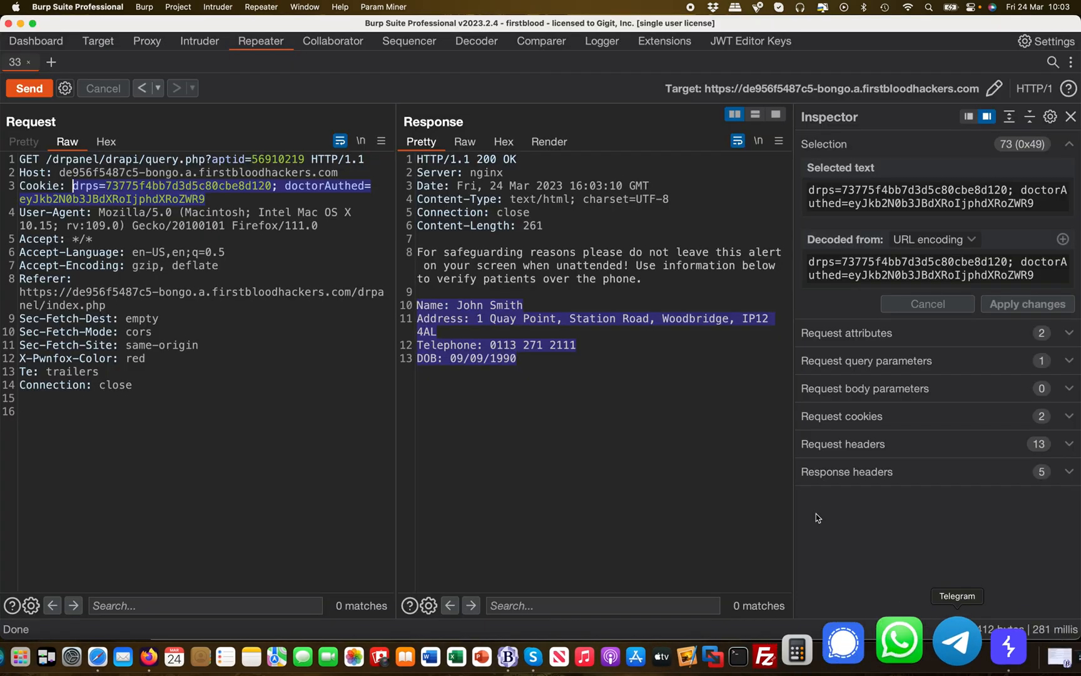
{"action": "left_click", "coordinate": [214, 199]}
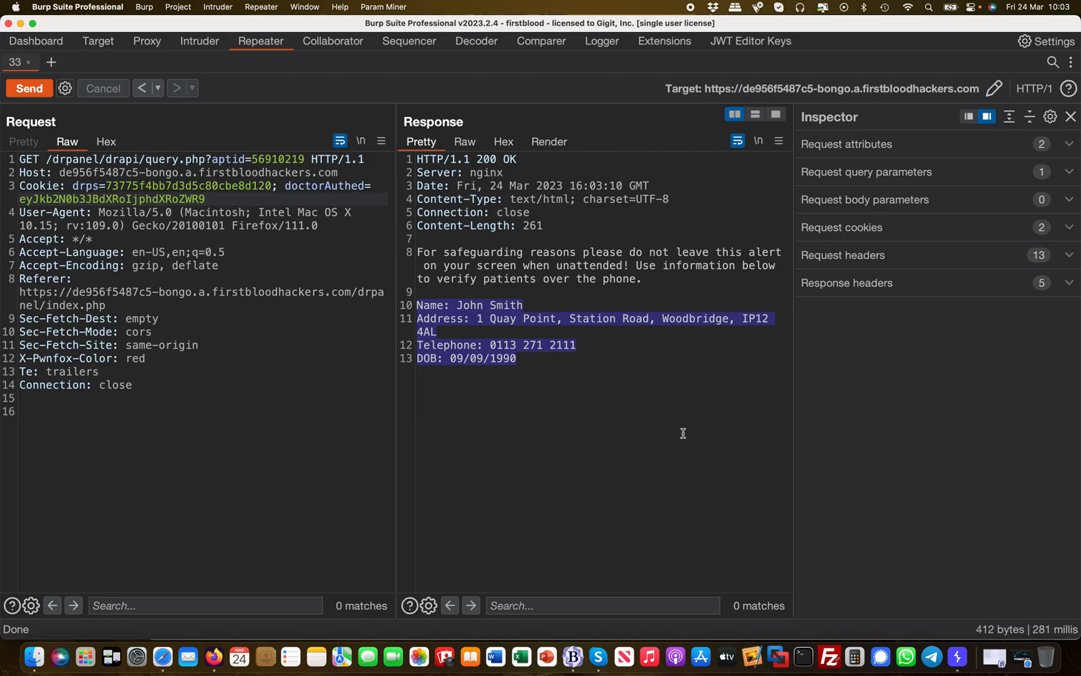
{"action": "mouse_move", "coordinate": [445, 526]}
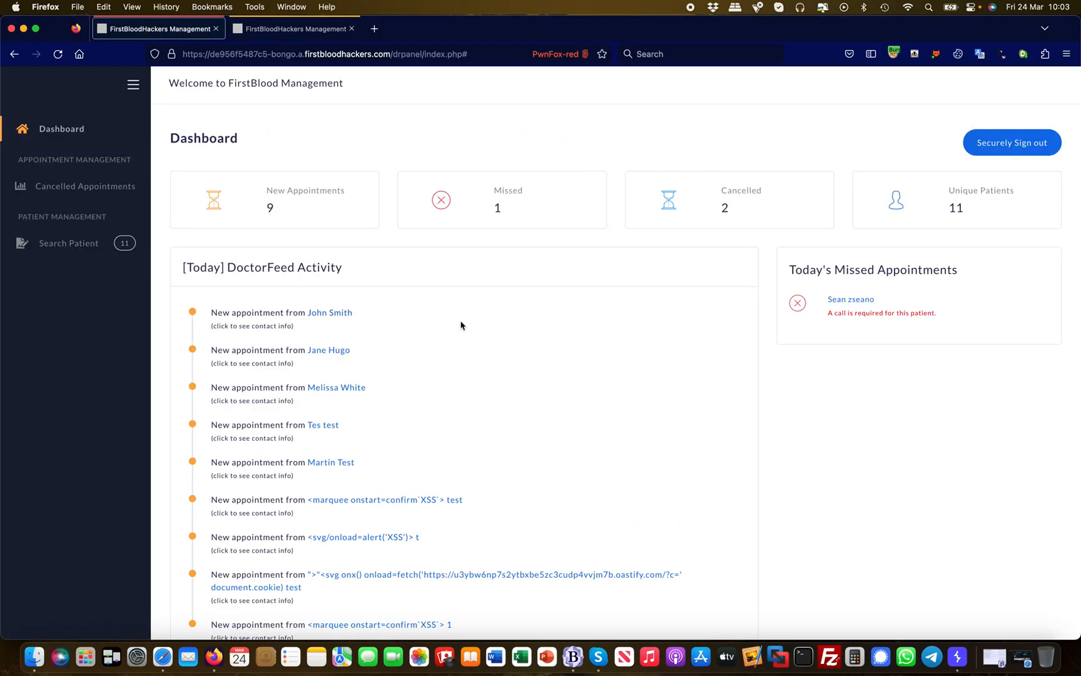
{"action": "mouse_move", "coordinate": [660, 366]}
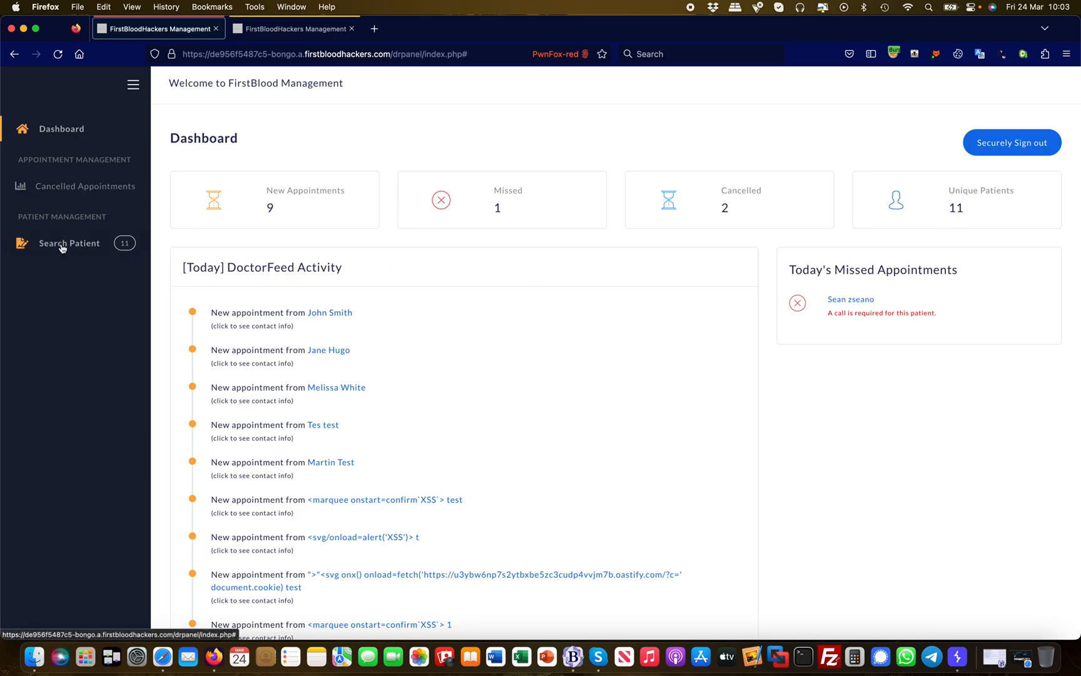
- Search patients for 'Sean', review Sean zseano's address, telephone and DOB, then close results
{"action": "left_click", "coordinate": [68, 243]}
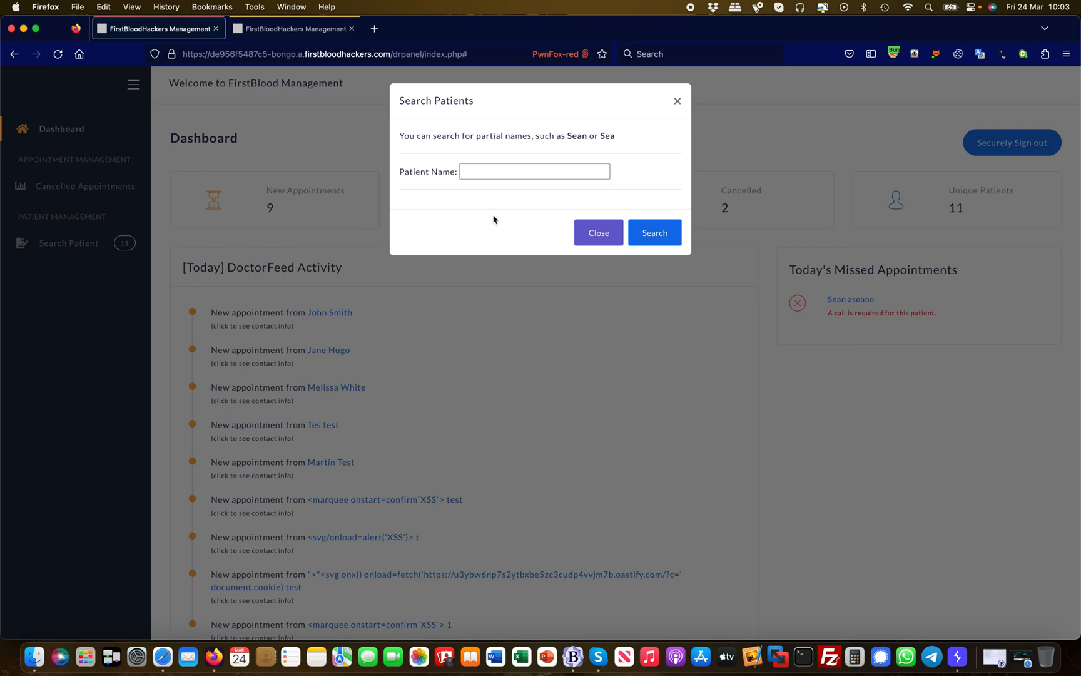
{"action": "type", "text": "Sean"}
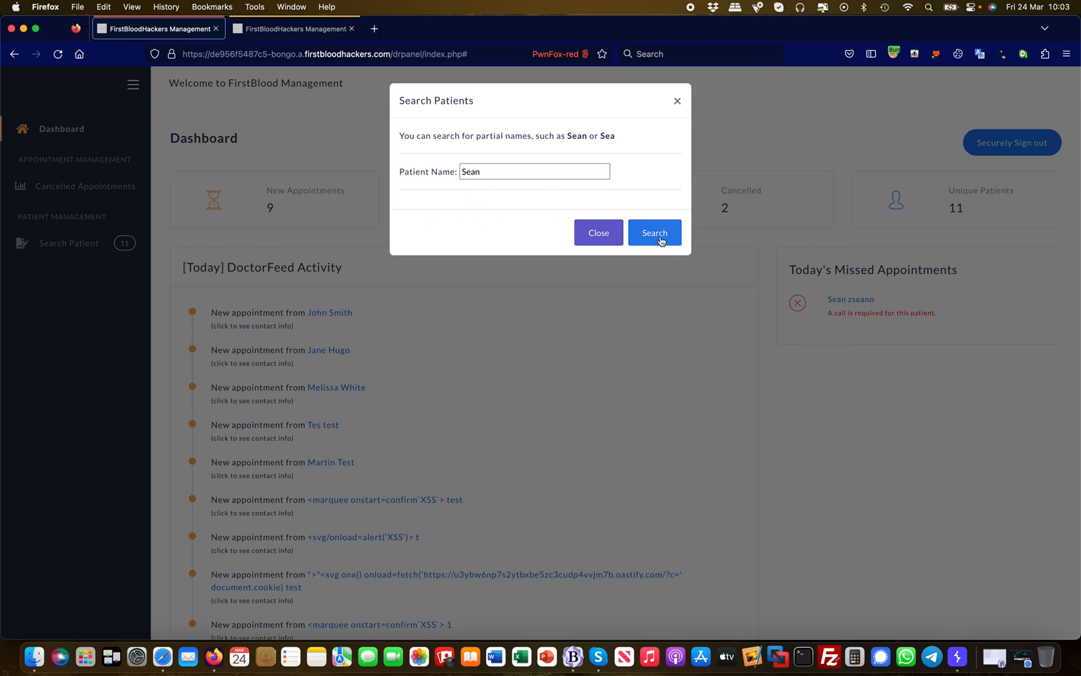
{"action": "left_click", "coordinate": [653, 232]}
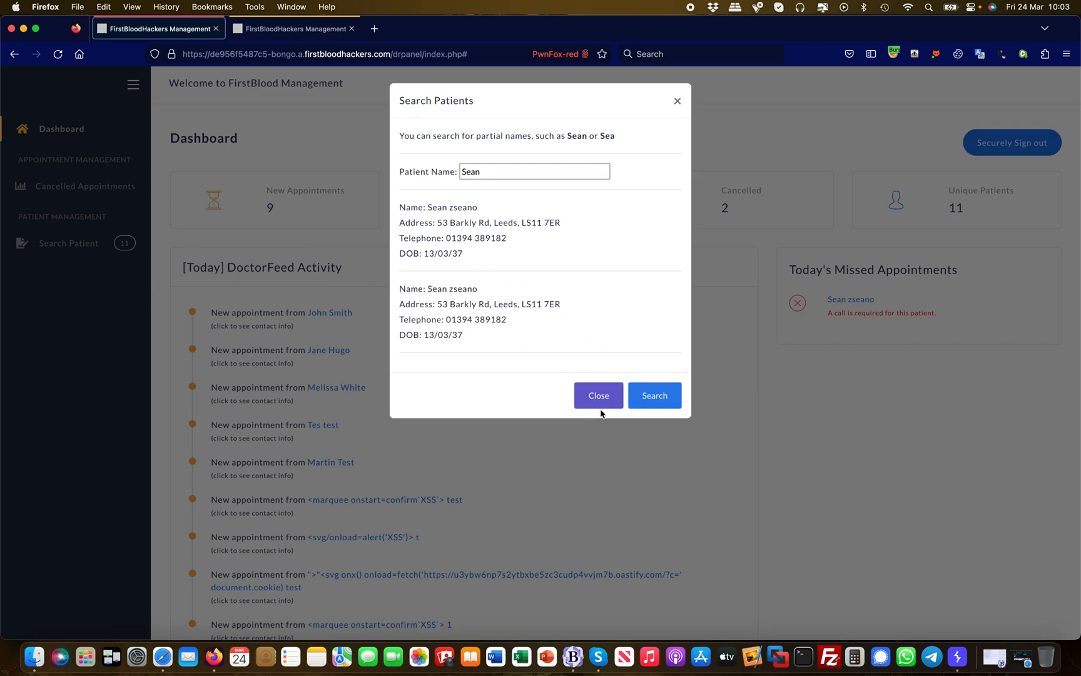
{"action": "left_click", "coordinate": [597, 394]}
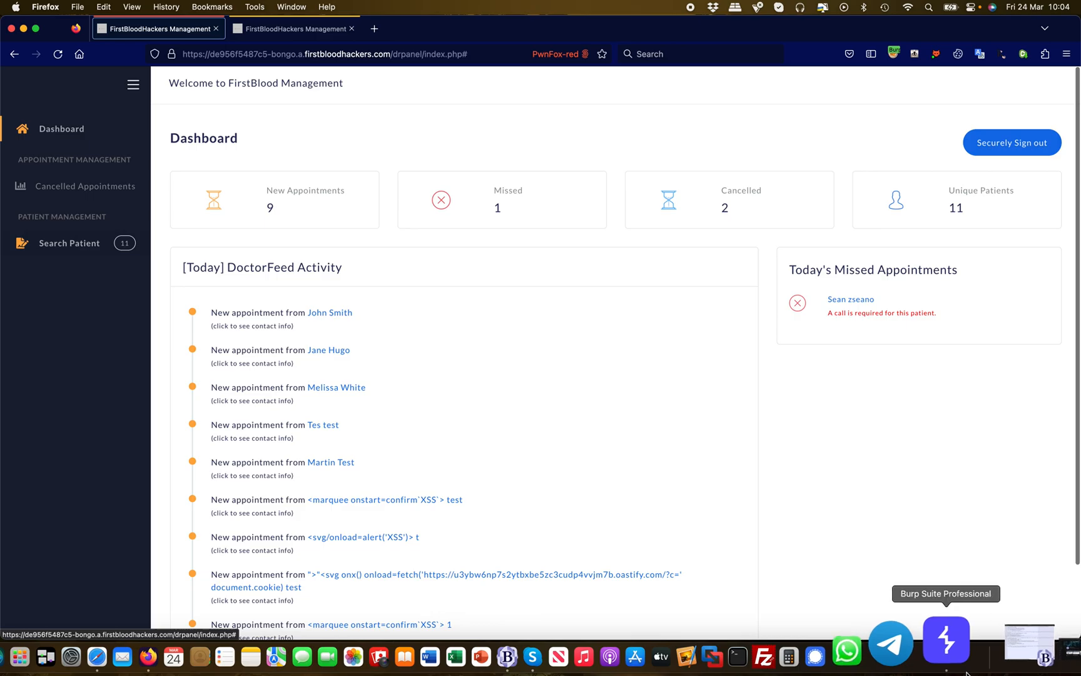
- Send the POST /drpanel/drapi/qp.php name=Sean search request from proxy history to Repeater
{"action": "left_click", "coordinate": [946, 640]}
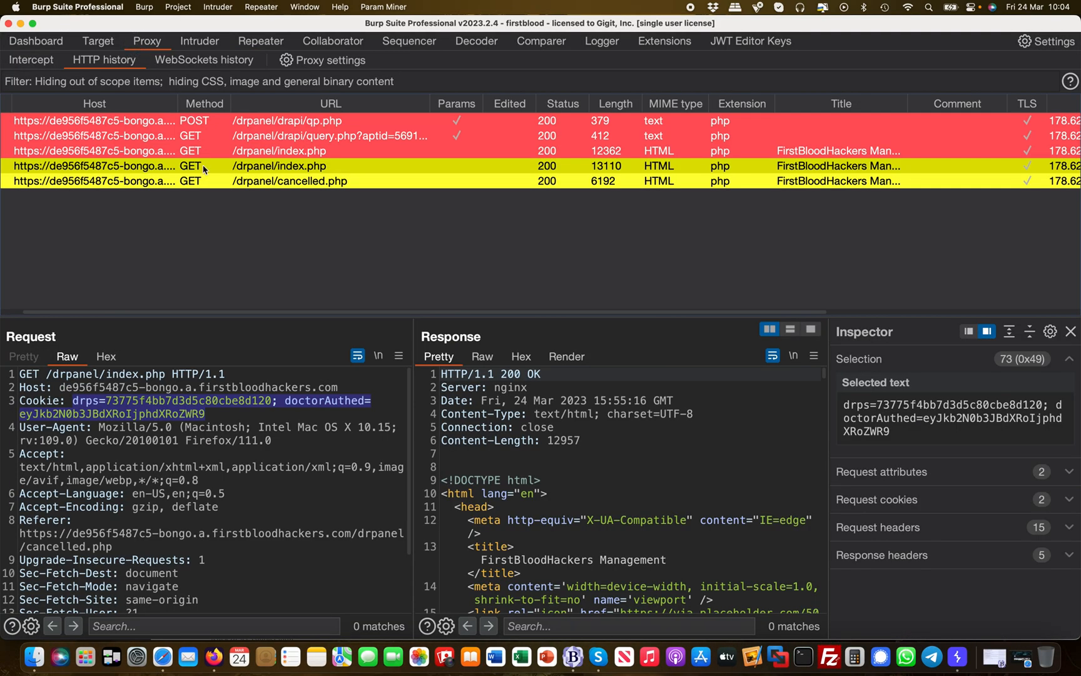
{"action": "right_click", "coordinate": [207, 120]}
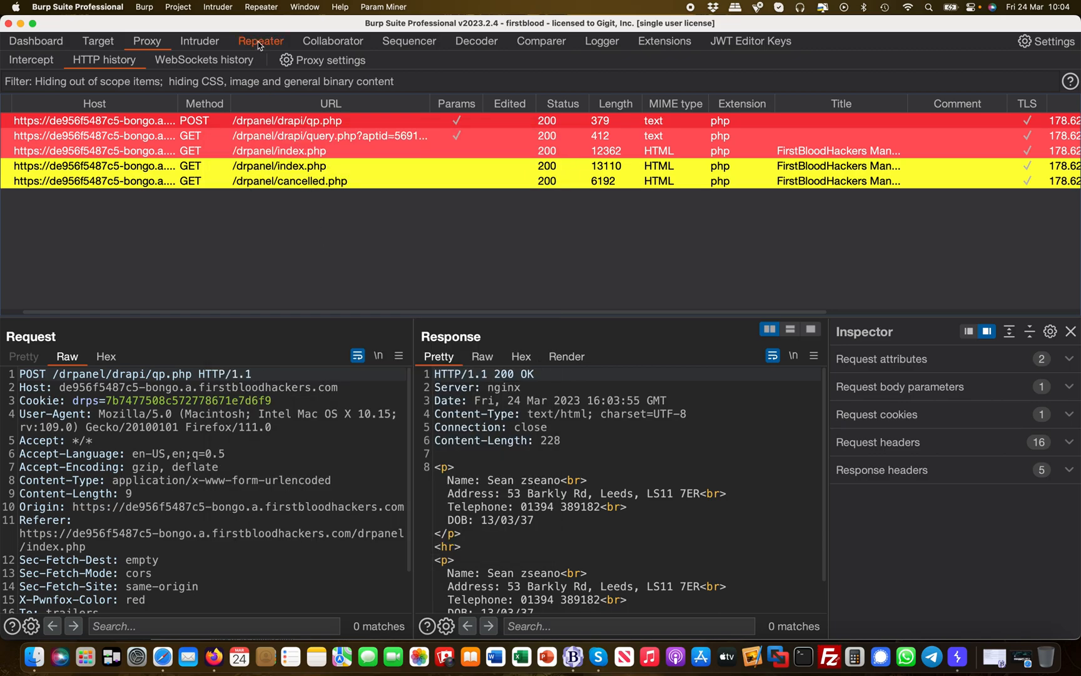
{"action": "left_click", "coordinate": [260, 41]}
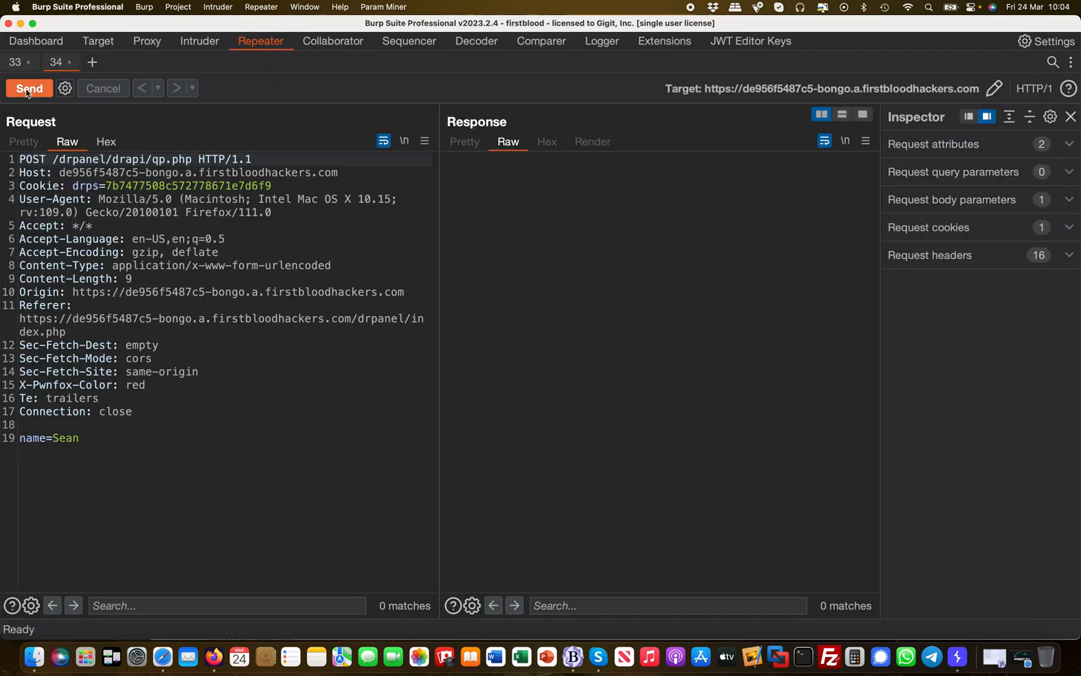
- Send the qp.php search, then resend it with drps and doctorAuthed cookies, returning Sean zseano's details
{"action": "left_click", "coordinate": [28, 88]}
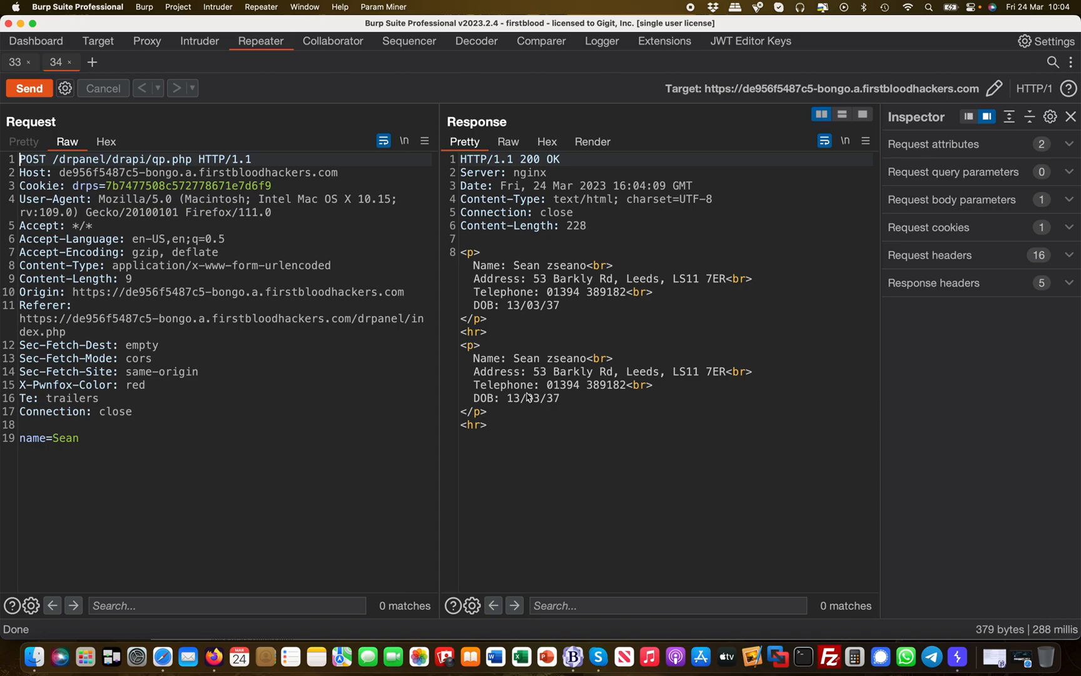
{"action": "mouse_move", "coordinate": [634, 413]}
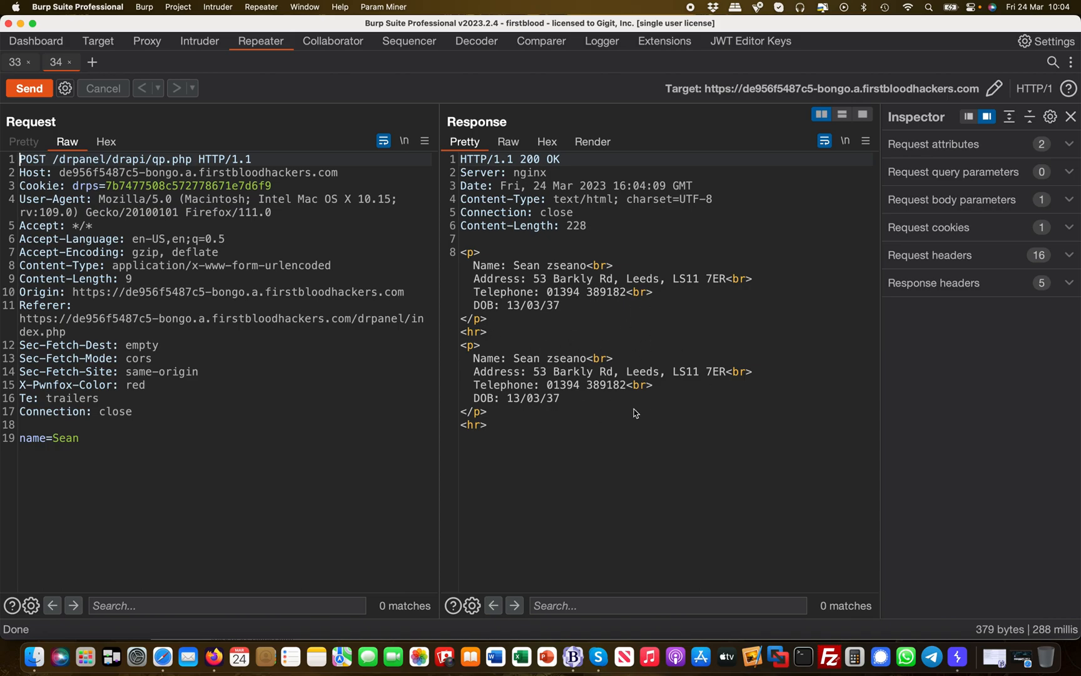
{"action": "mouse_move", "coordinate": [255, 486]}
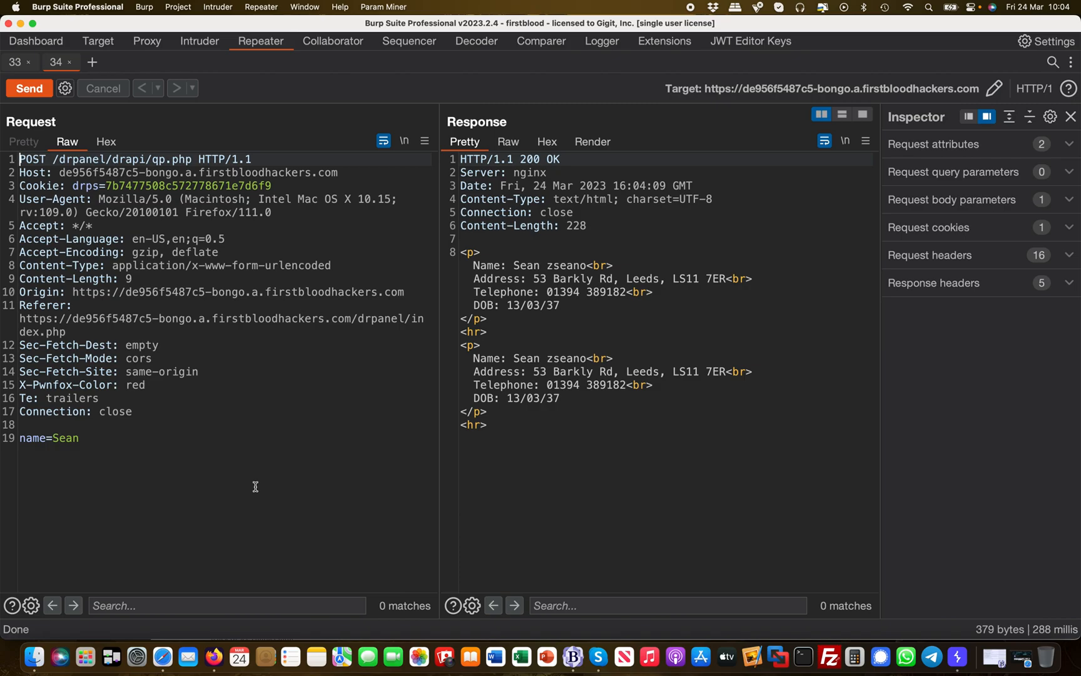
{"action": "mouse_move", "coordinate": [210, 149]}
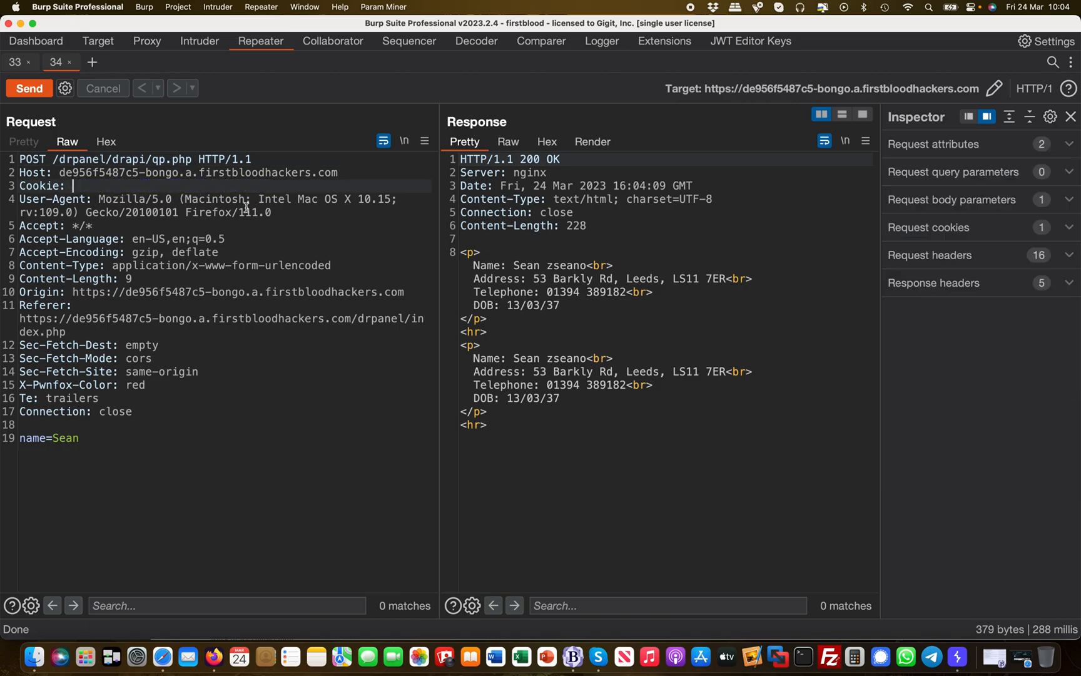
{"action": "left_click", "coordinate": [29, 89]}
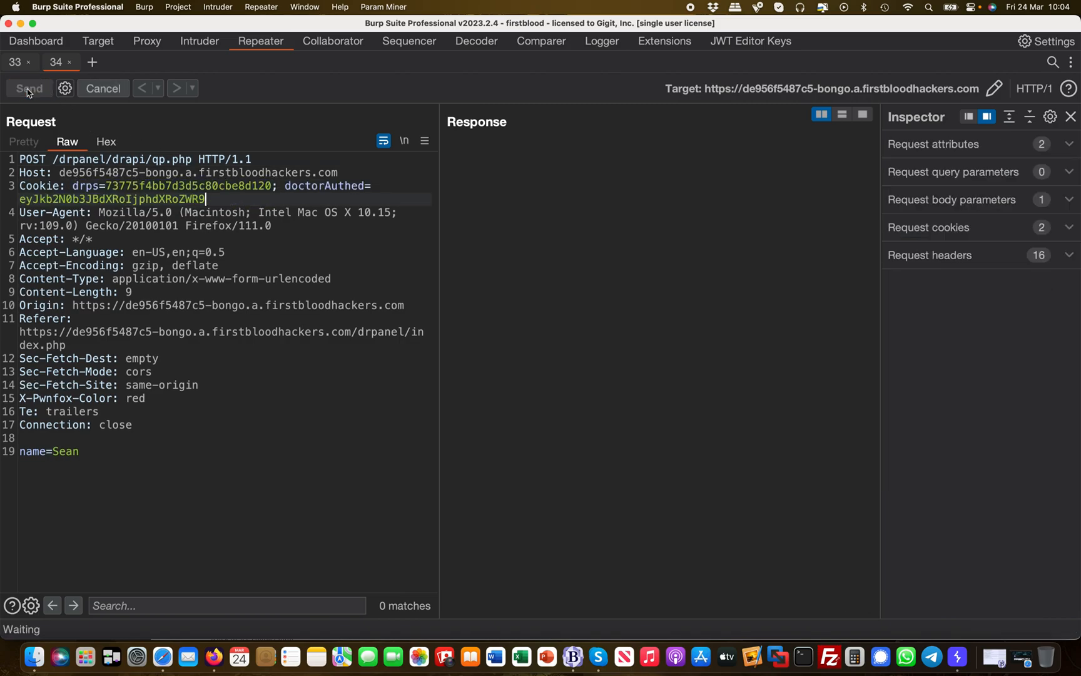
{"action": "left_click", "coordinate": [28, 88]}
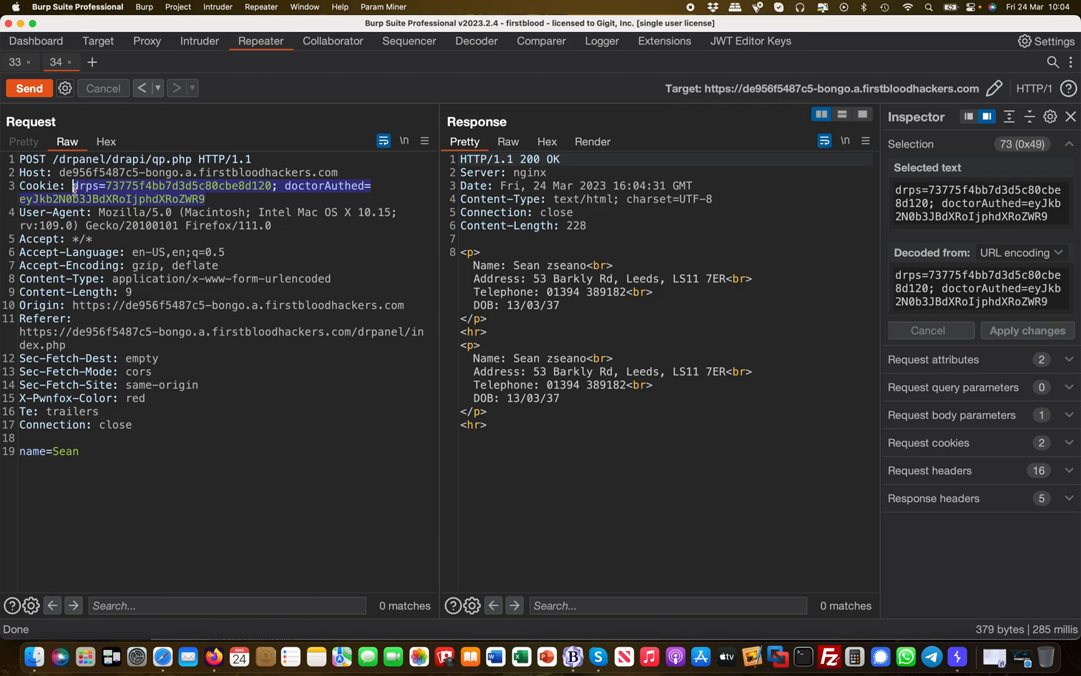
- Remove the Cookie header and resend qp.php, getting an empty 200 response, then select POST
{"action": "type", "text": "Co"}
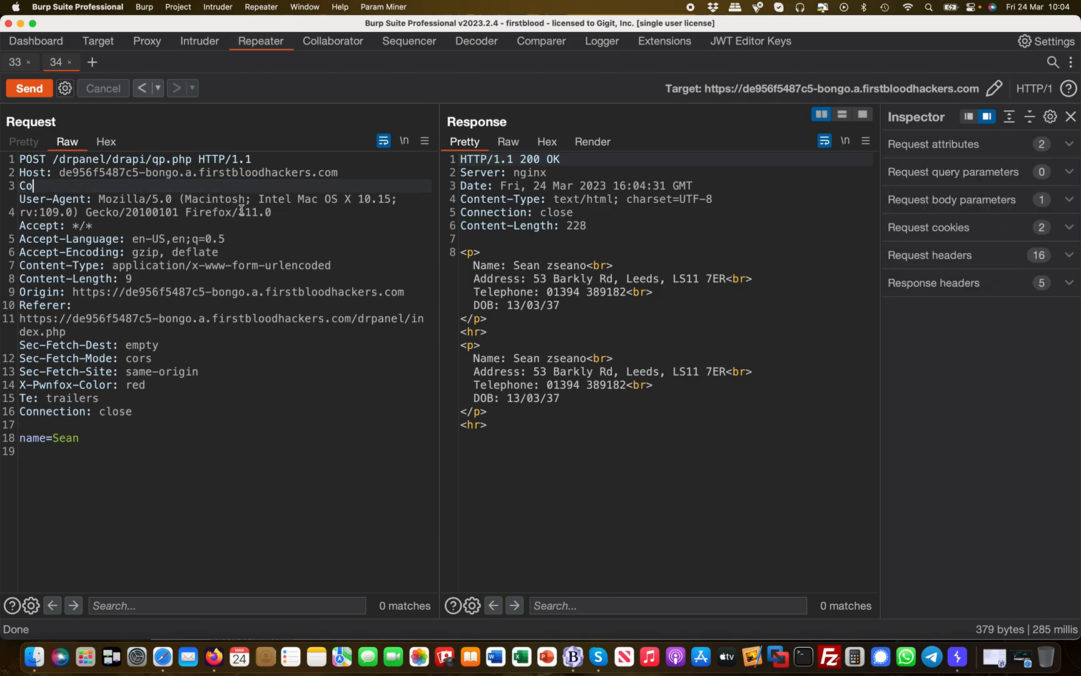
{"action": "left_click", "coordinate": [28, 88]}
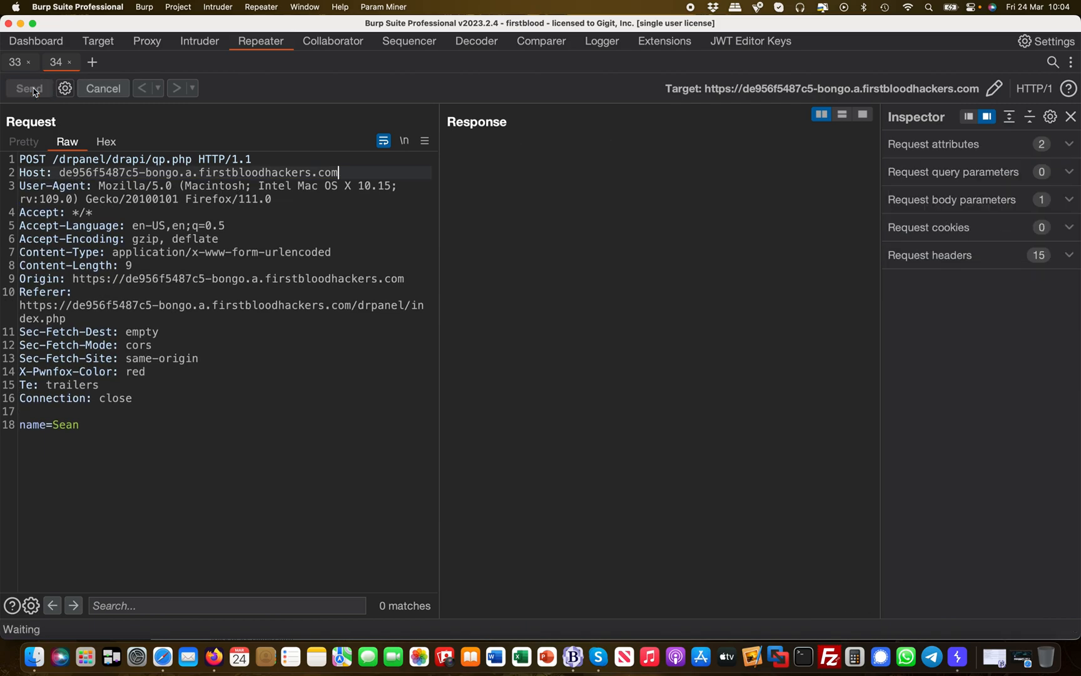
{"action": "left_click", "coordinate": [29, 88]}
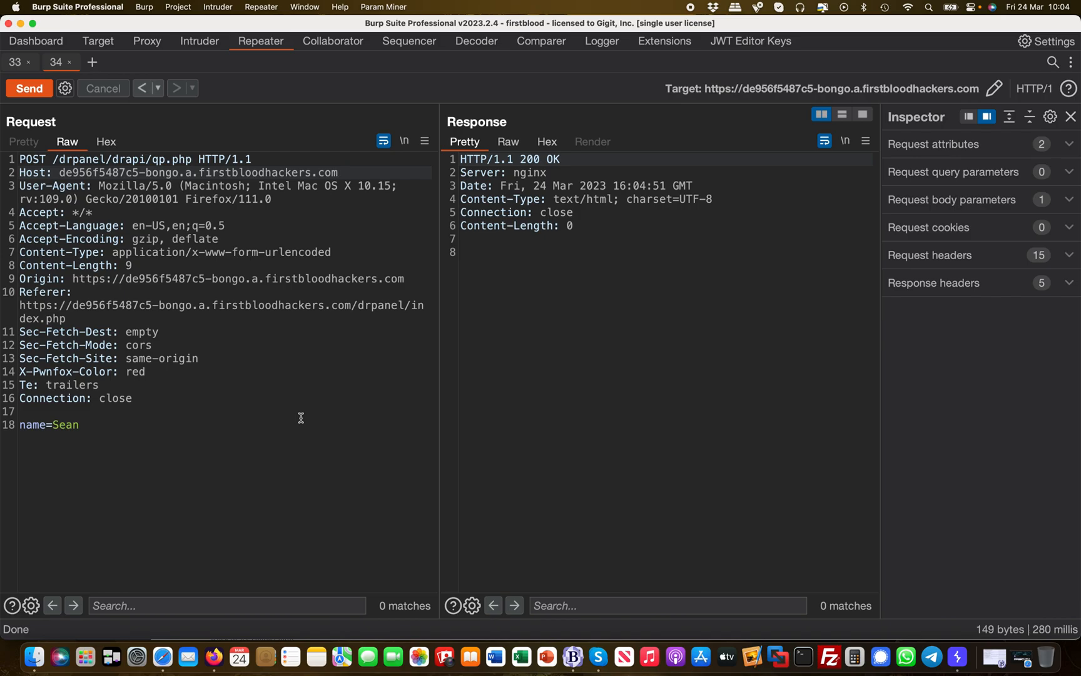
{"action": "mouse_move", "coordinate": [298, 405]}
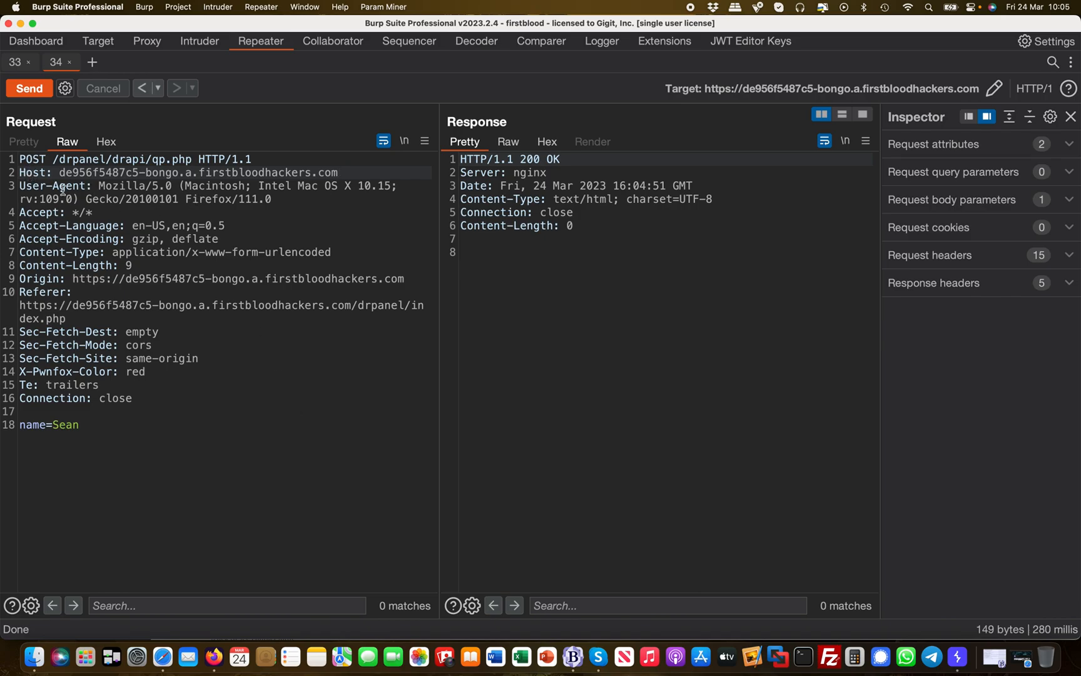
{"action": "double_click", "coordinate": [32, 159]}
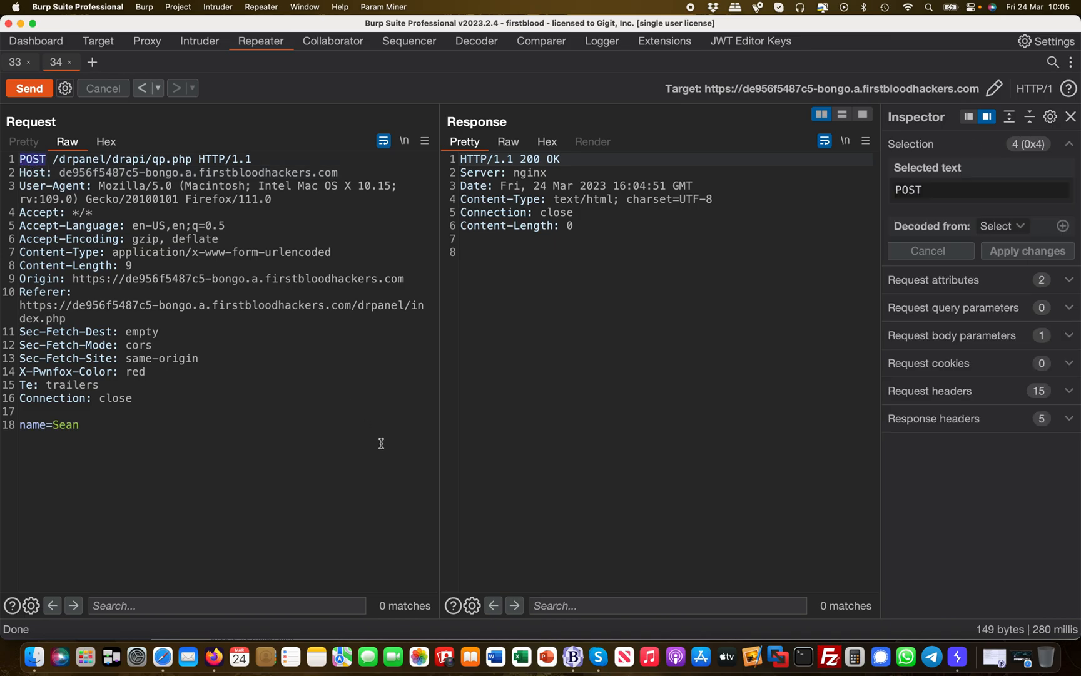
- Convert the cookieless request to GET qp.php?name=Sean and send it, returning Sean zseano's details
{"action": "right_click", "coordinate": [198, 225]}
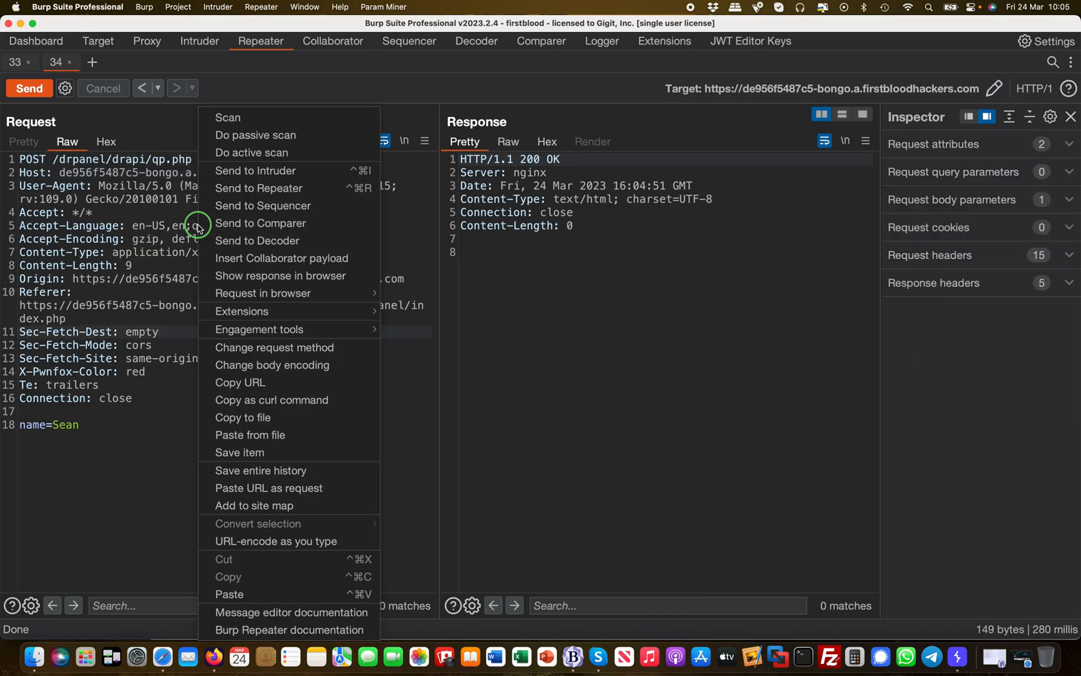
{"action": "mouse_move", "coordinate": [274, 347]}
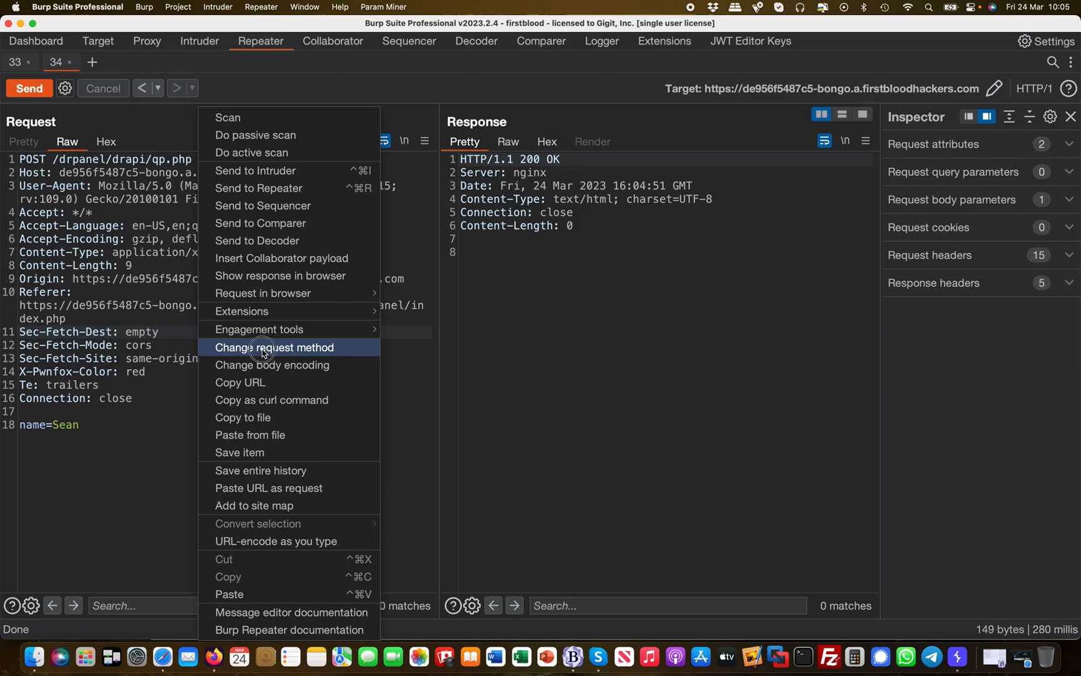
{"action": "left_click", "coordinate": [275, 347]}
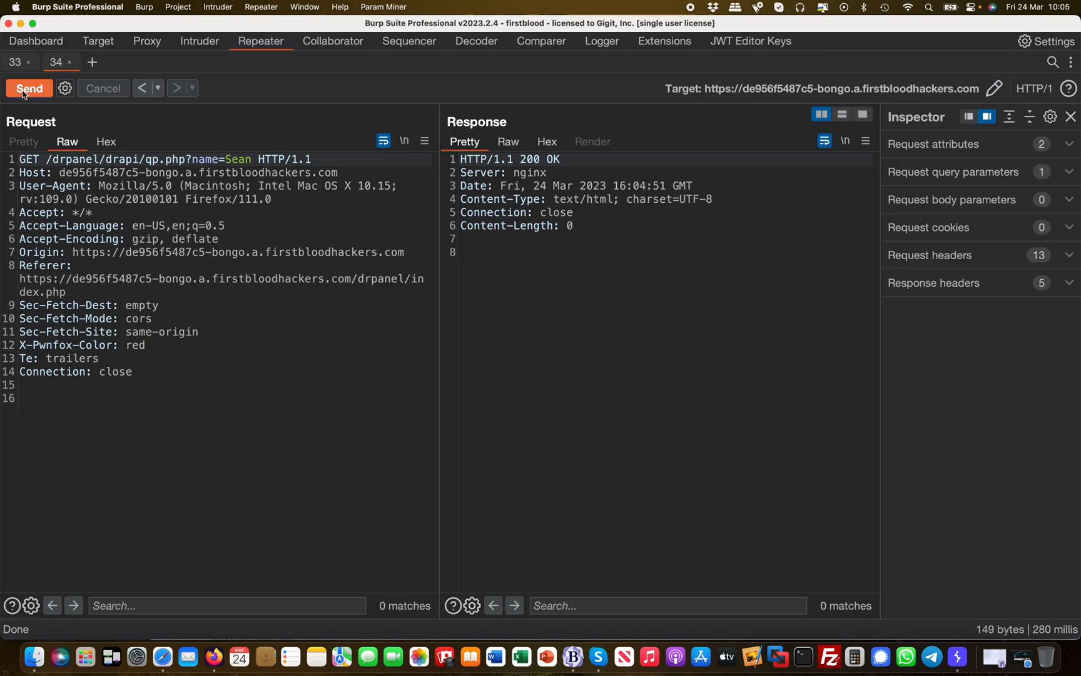
{"action": "left_click", "coordinate": [29, 88]}
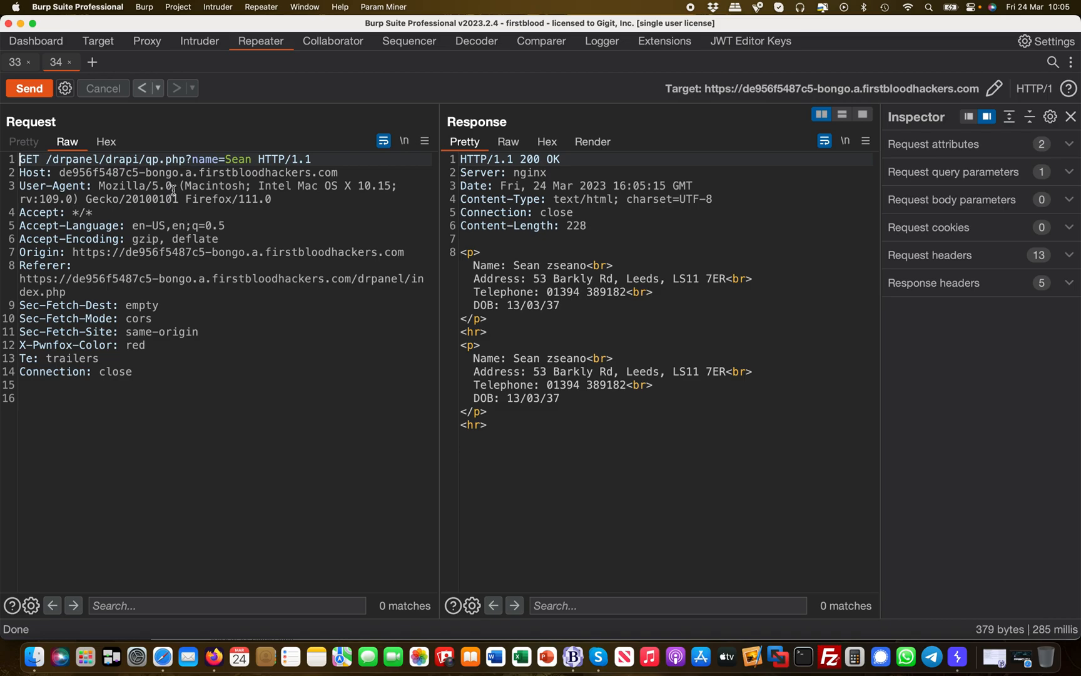
{"action": "mouse_move", "coordinate": [128, 176]}
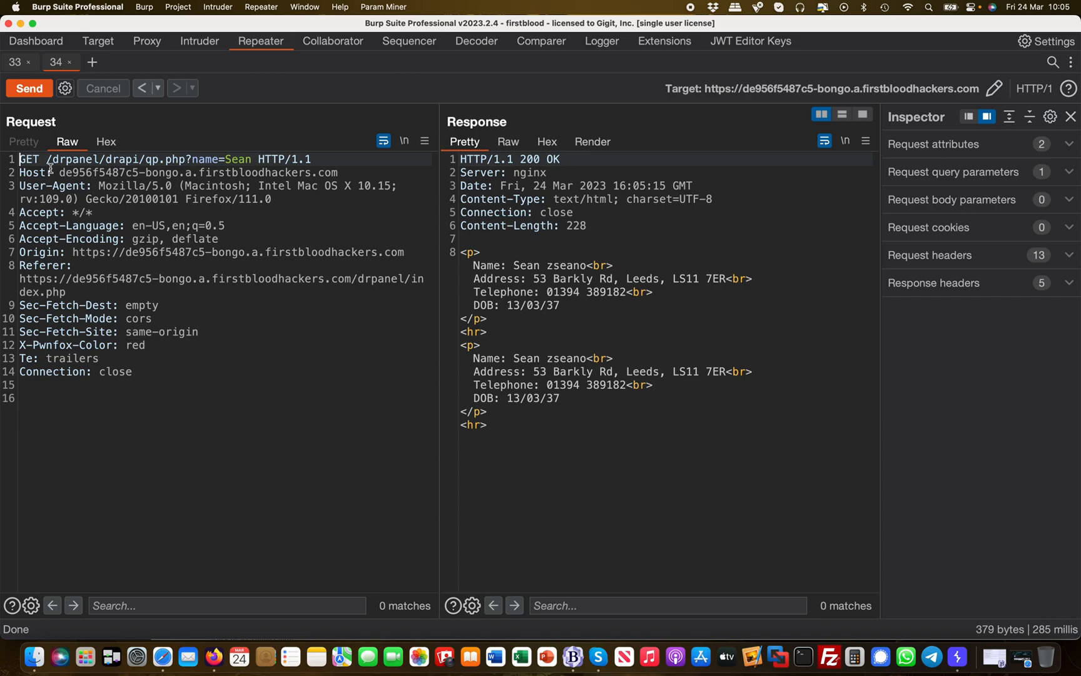
{"action": "mouse_move", "coordinate": [506, 330]}
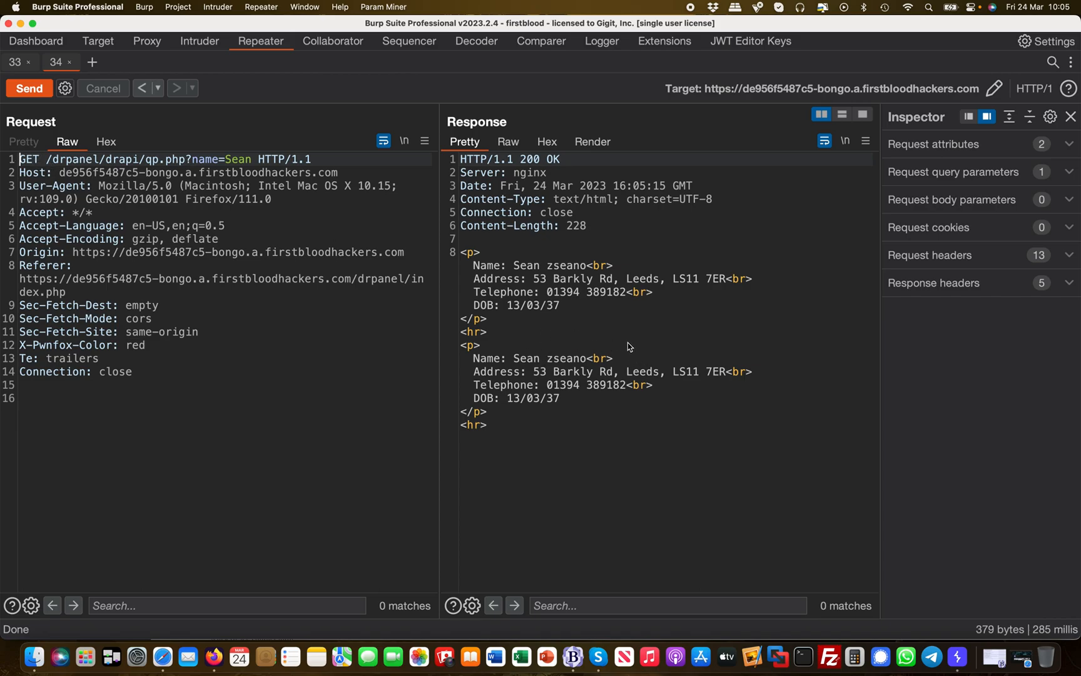
{"action": "mouse_move", "coordinate": [230, 291]}
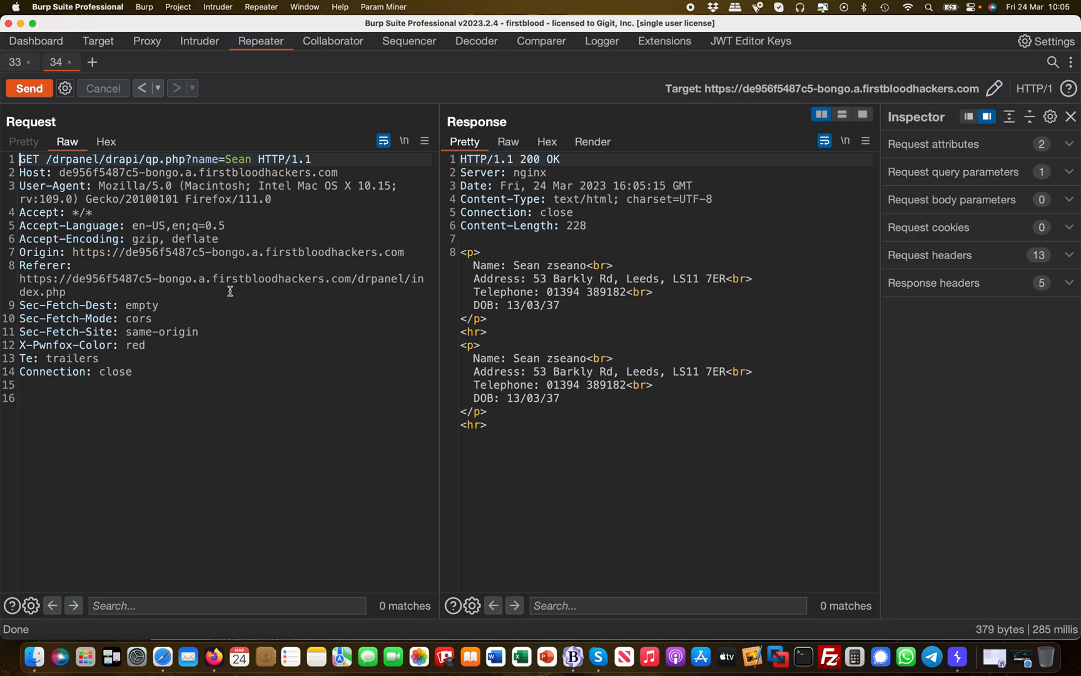
{"action": "mouse_move", "coordinate": [248, 340]}
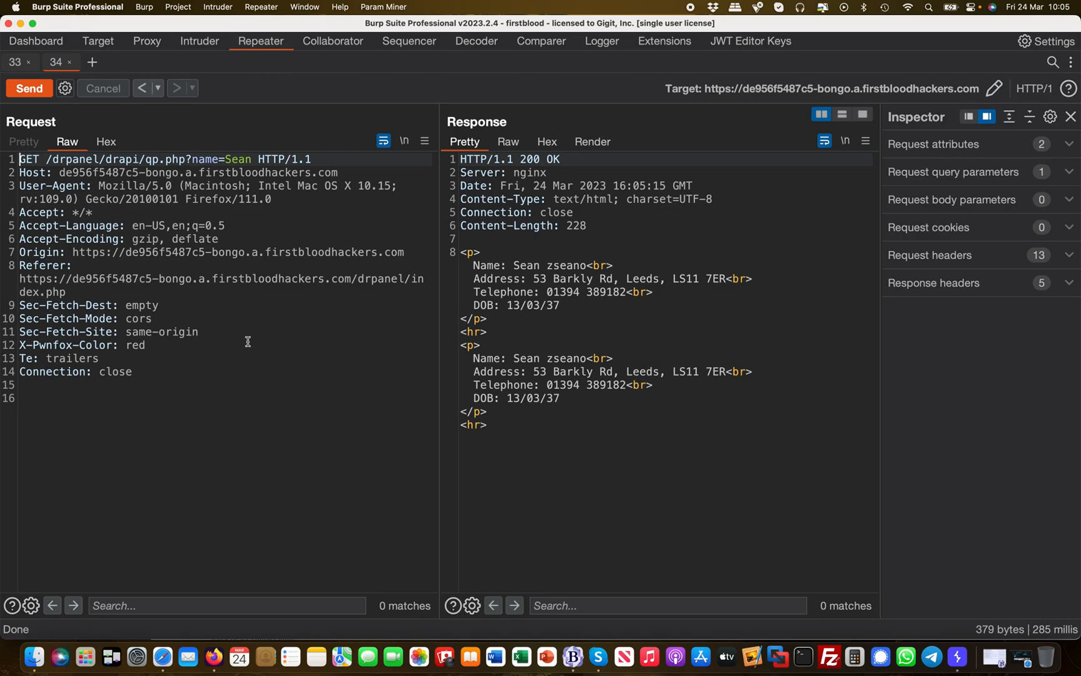